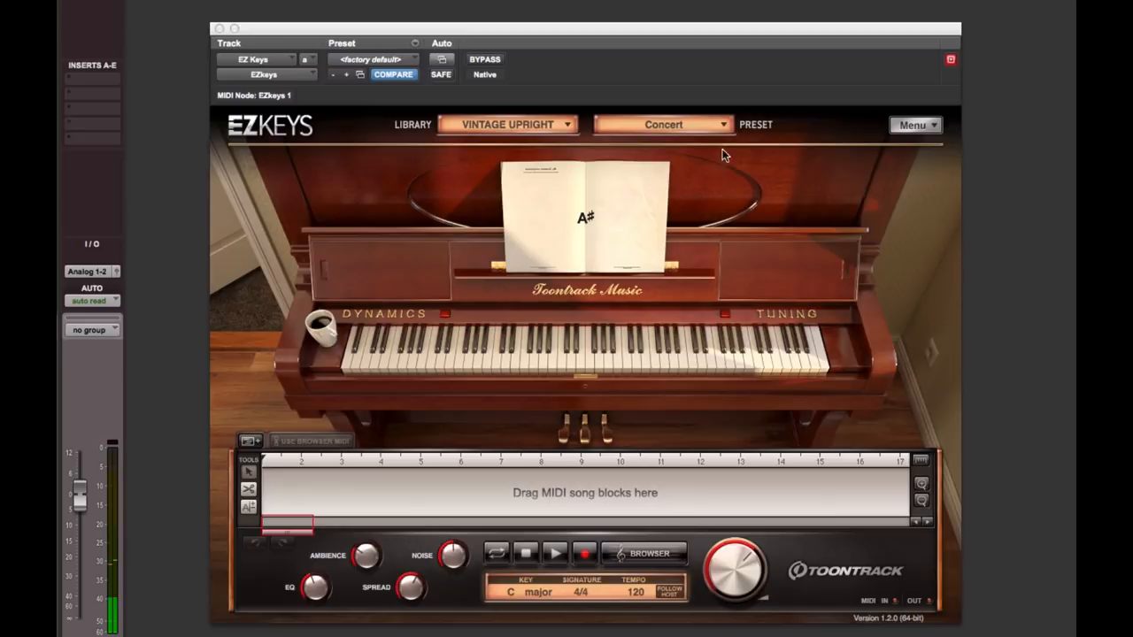
Audition the Standard and Concert piano presets, keep Concert, and cap output velocity at 125
click(663, 124)
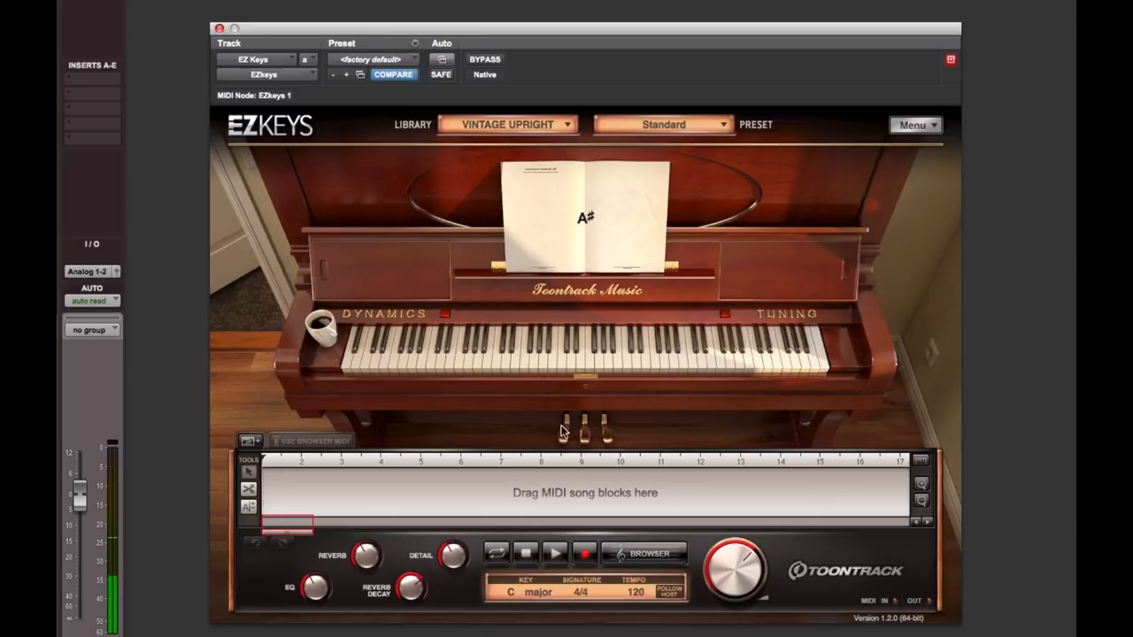
click(663, 124)
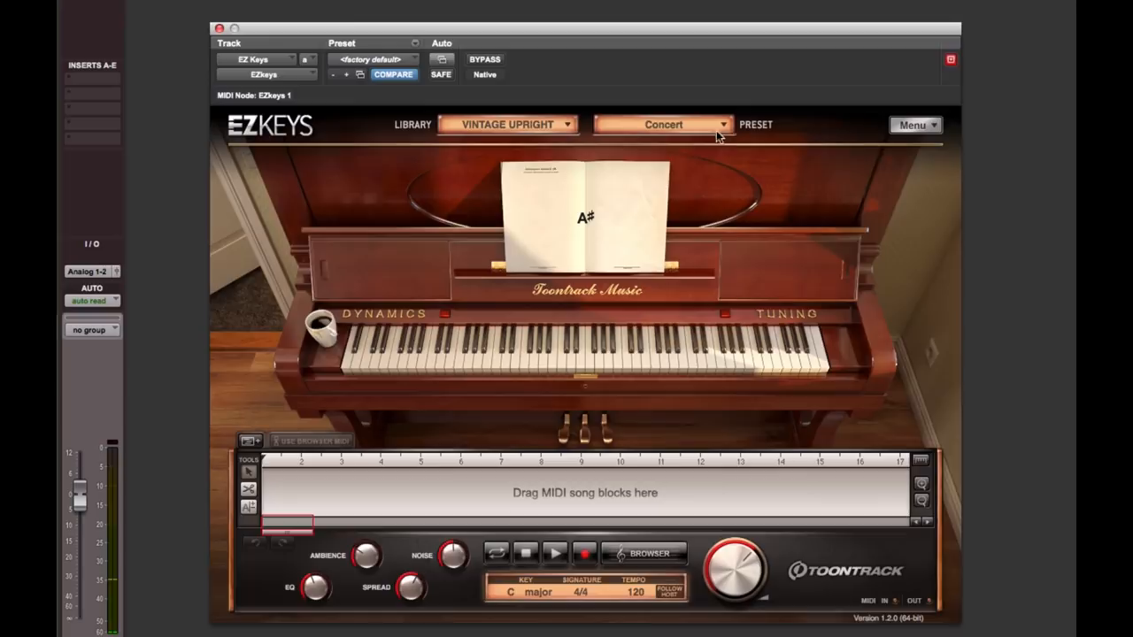
click(663, 124)
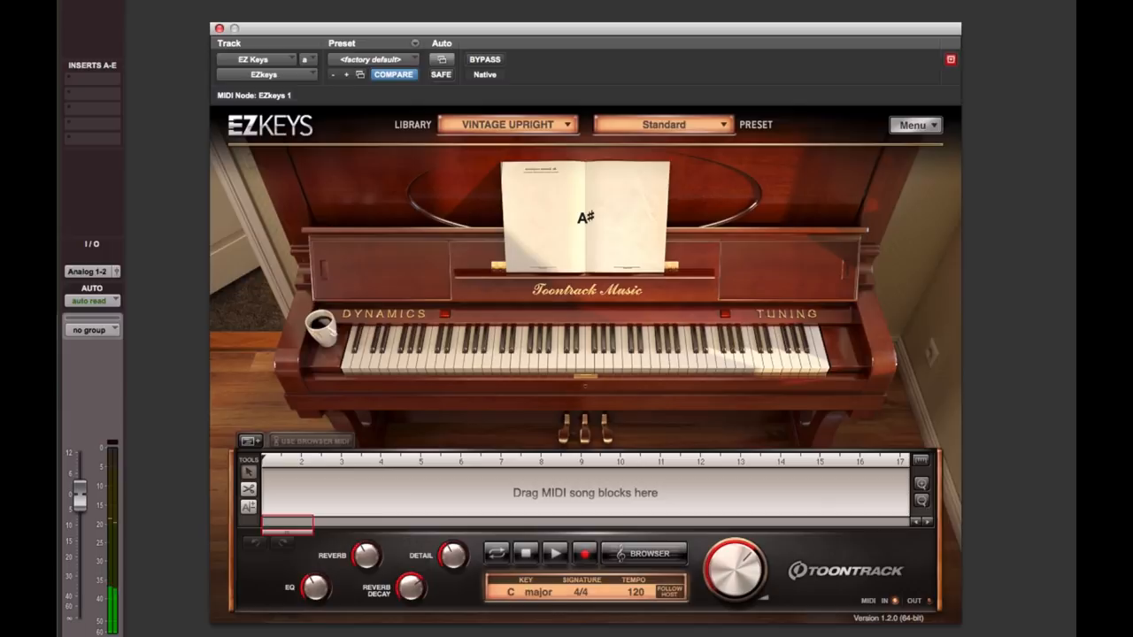
click(662, 124)
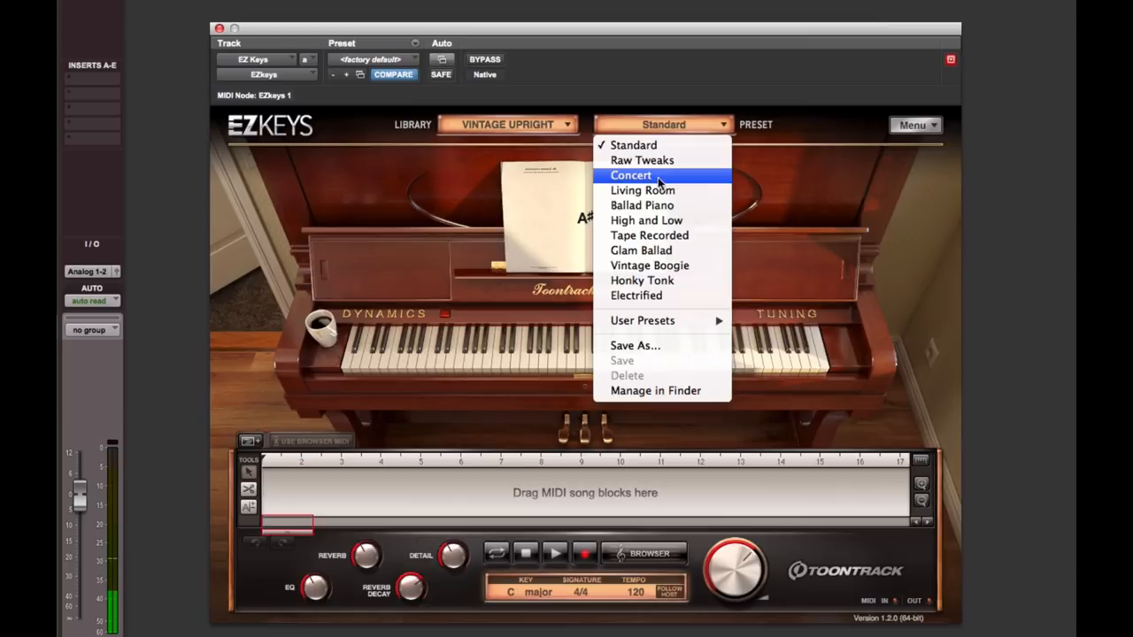
click(631, 175)
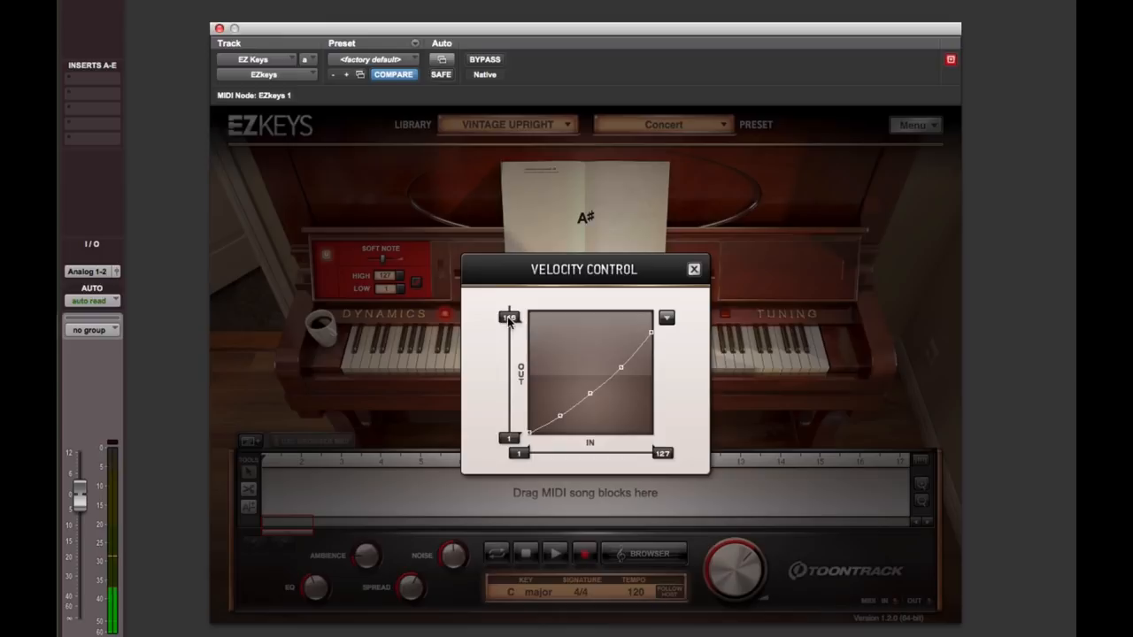
drag(653, 332, 653, 323)
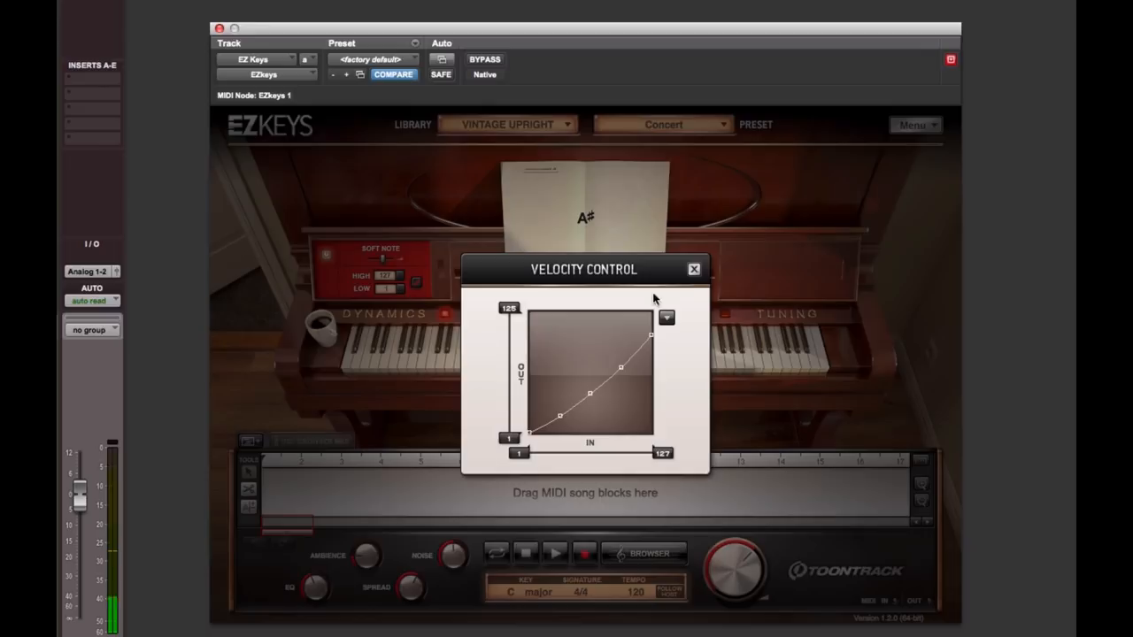
click(694, 268)
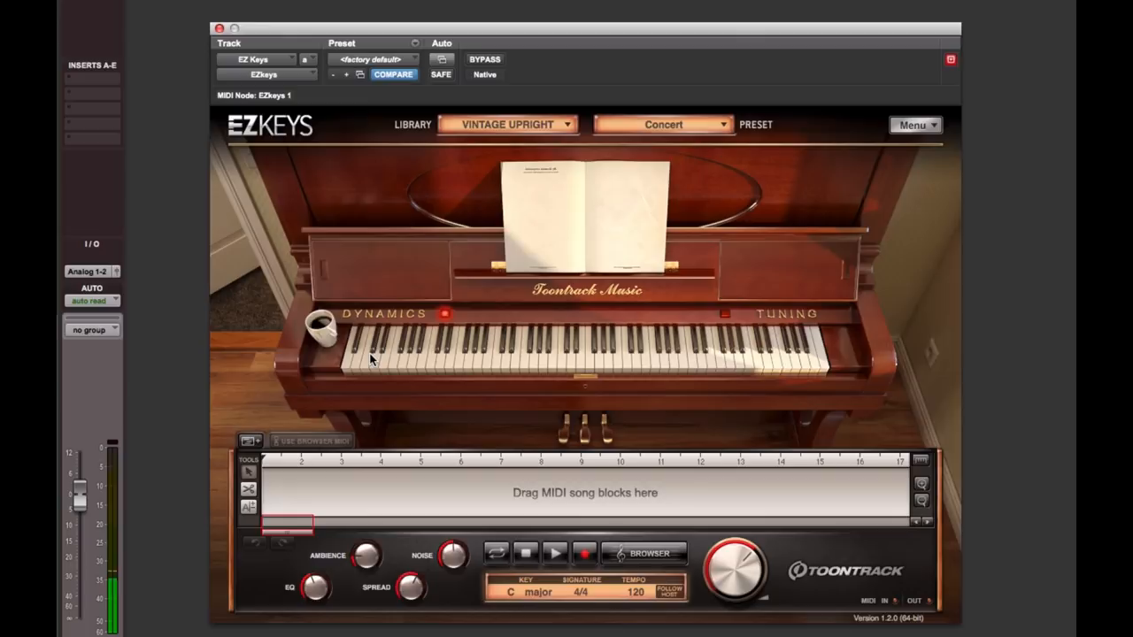
mouse_move(419, 395)
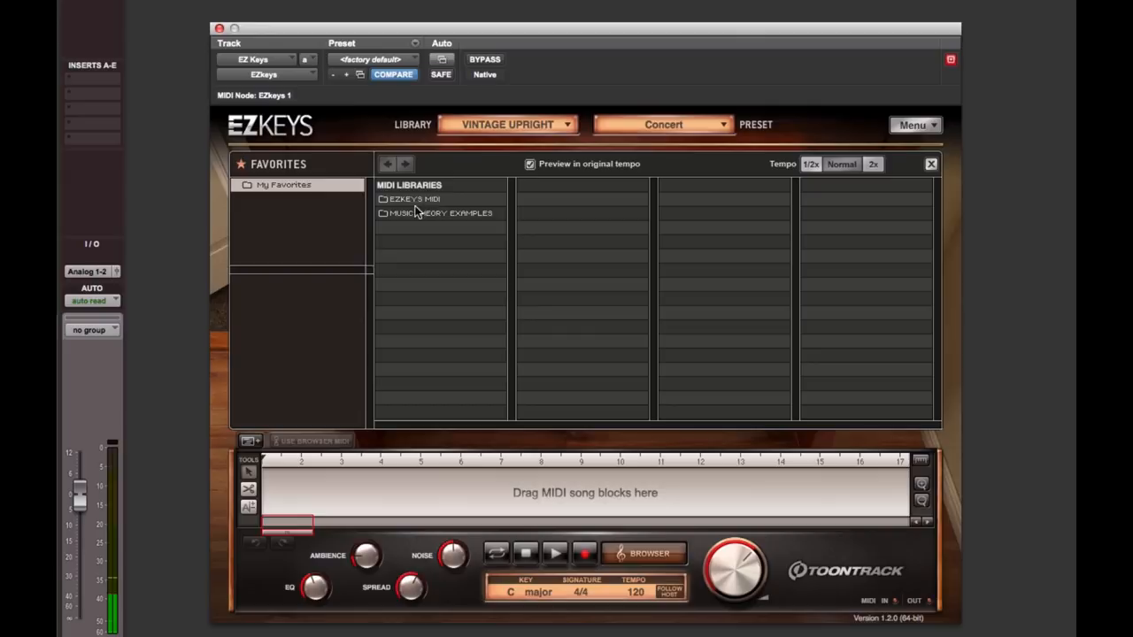
Browse EZkeys MIDI > Single Chords > Sustained Chords and preview Variation 02
click(414, 198)
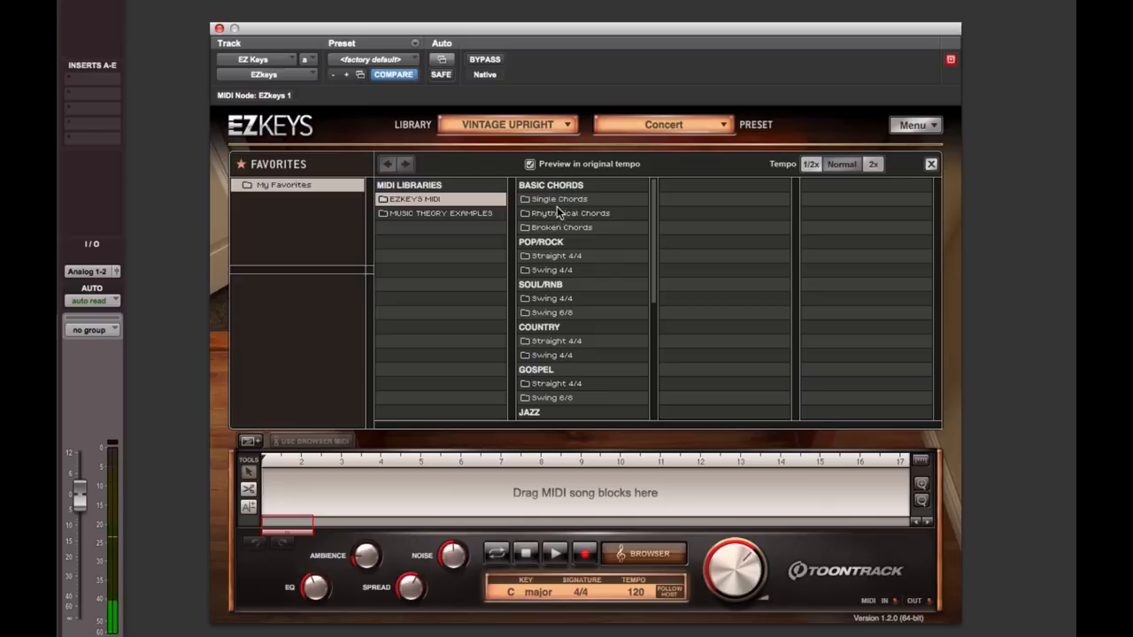
mouse_move(648, 219)
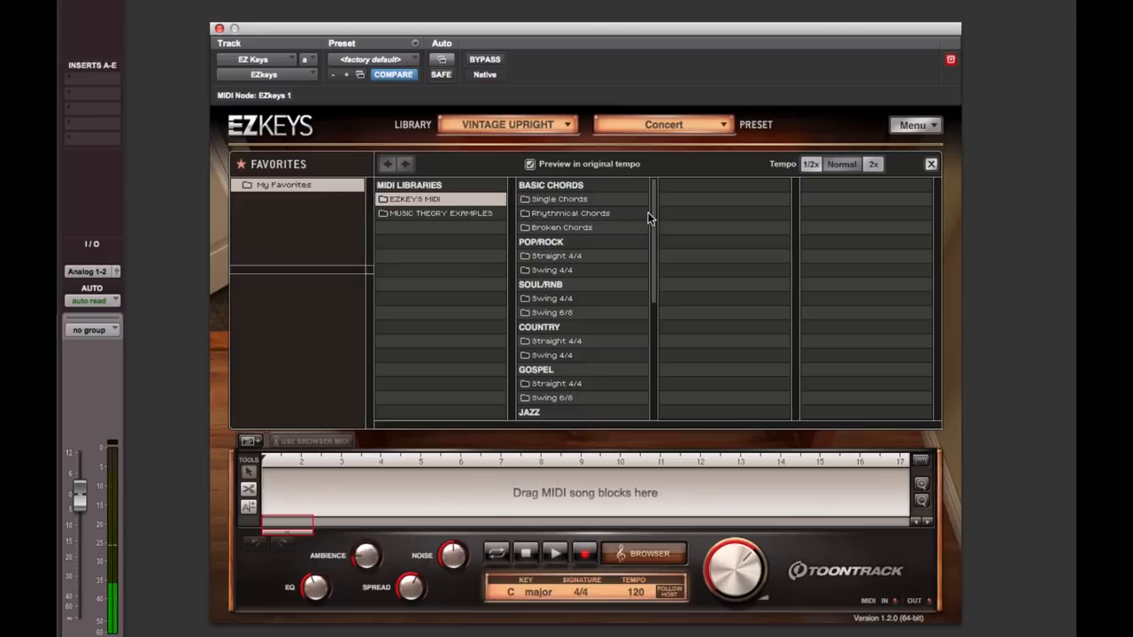
mouse_move(655, 248)
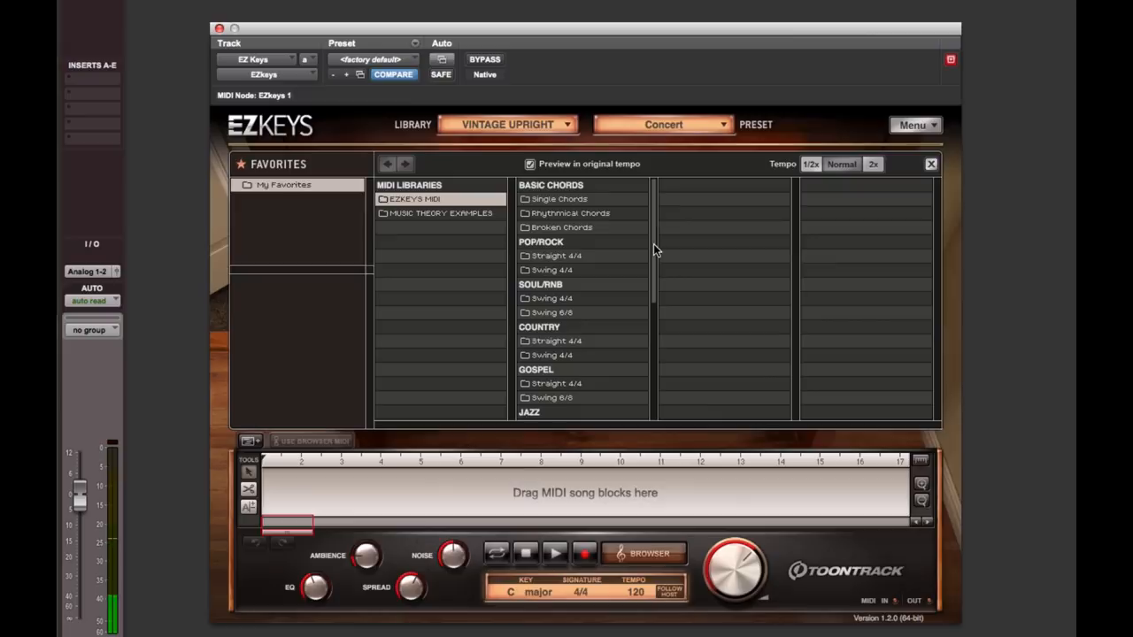
click(558, 199)
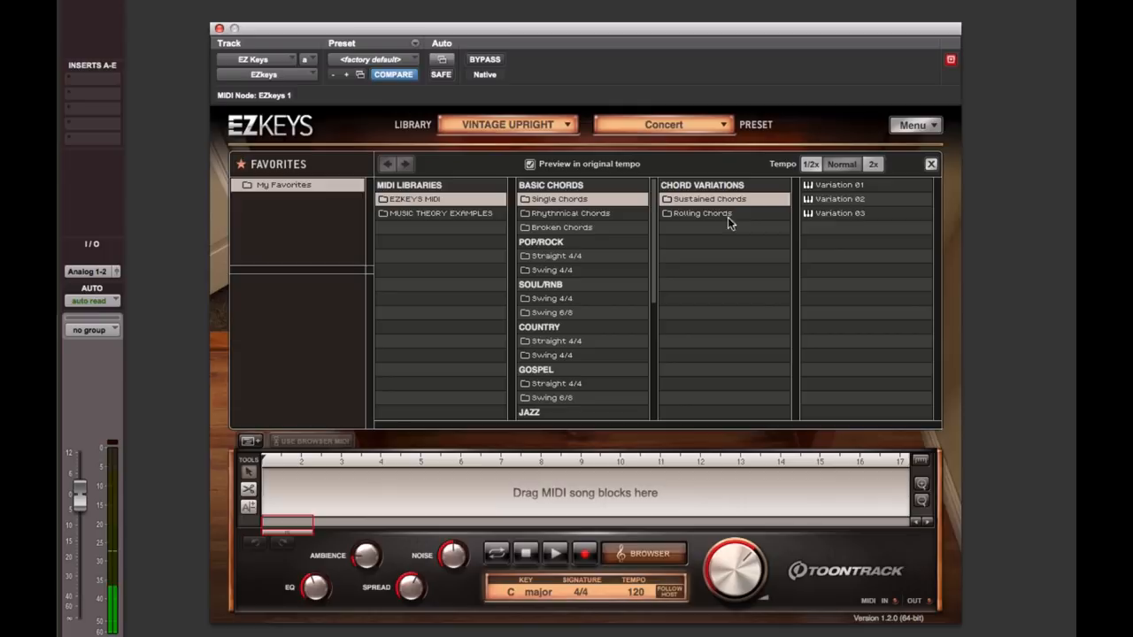
click(839, 198)
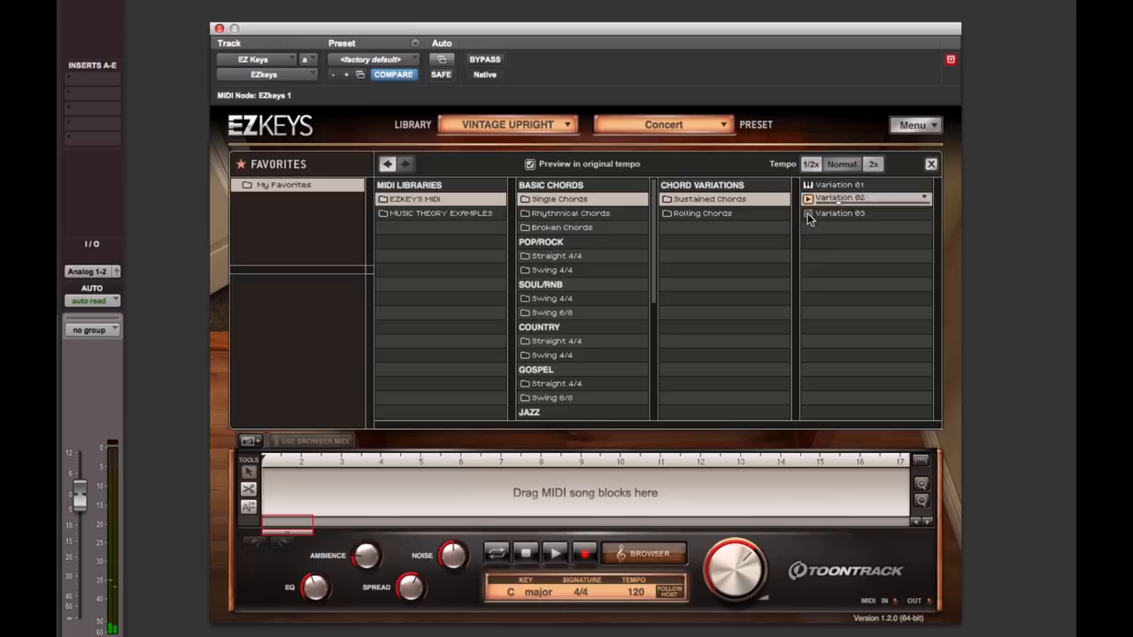
click(561, 228)
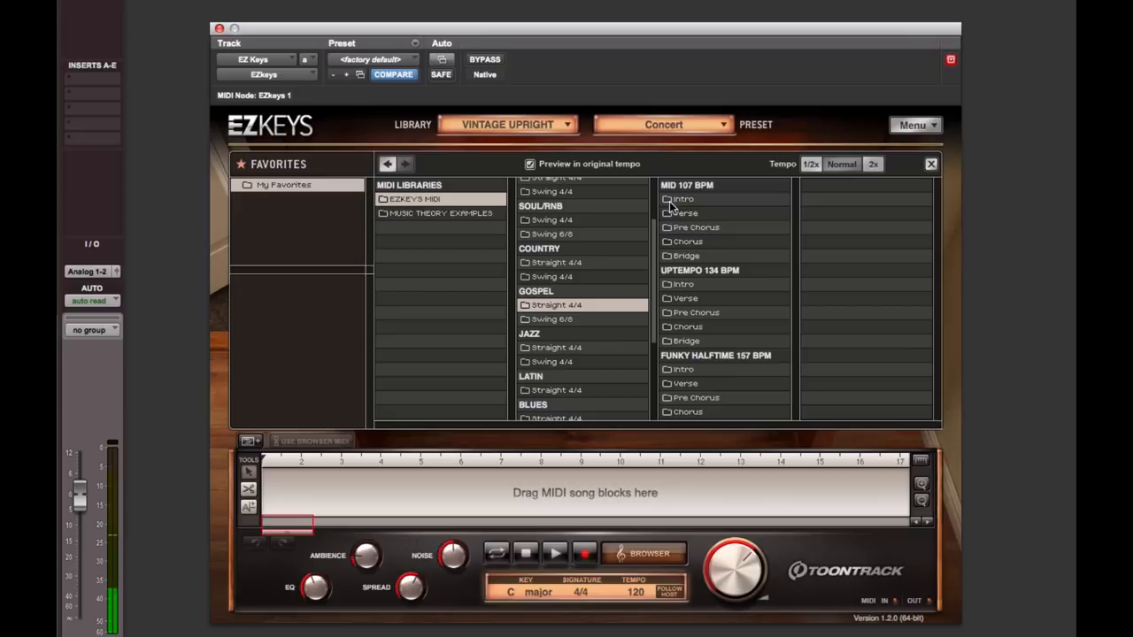
mouse_move(713, 329)
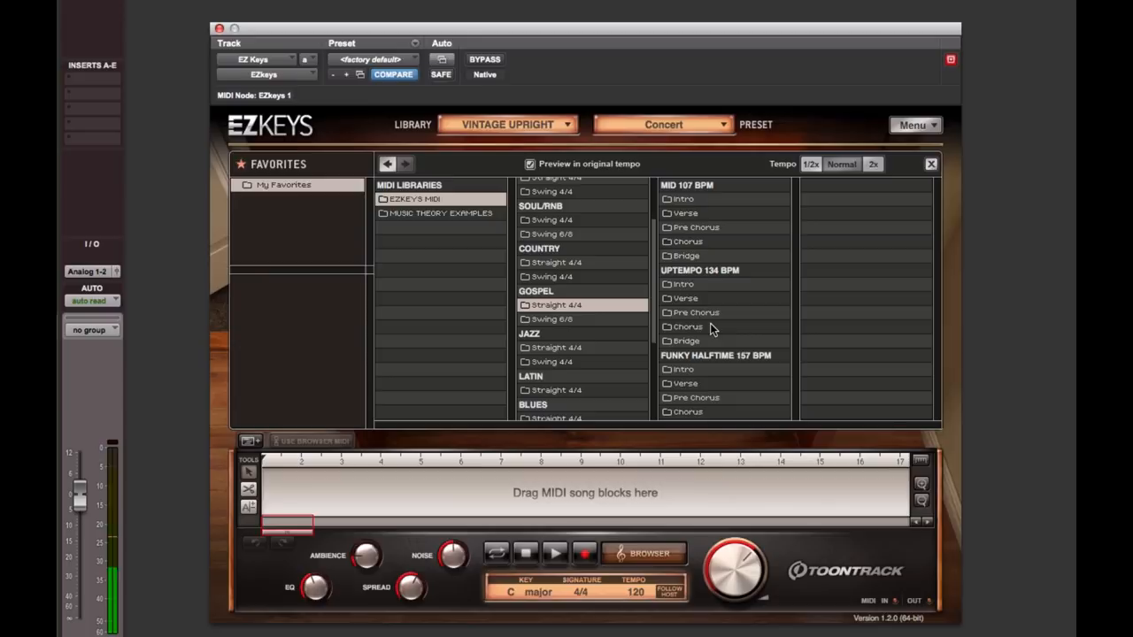
Browse the uptempo Gospel Pre Chorus and Chorus grooves and pick chorus Variation 01
click(683, 283)
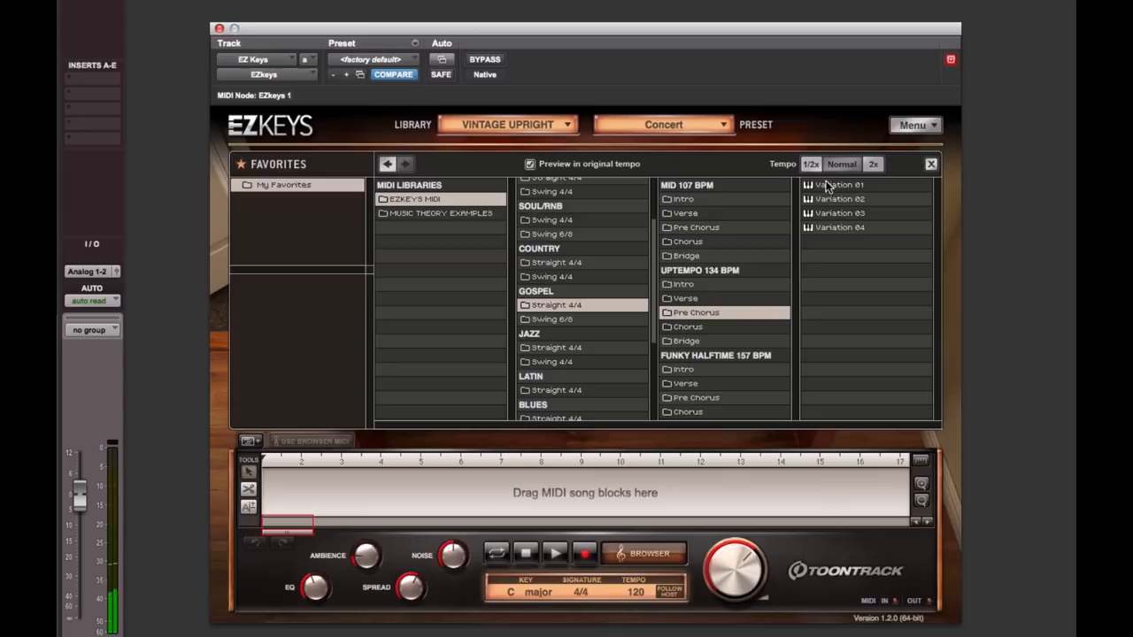
click(836, 184)
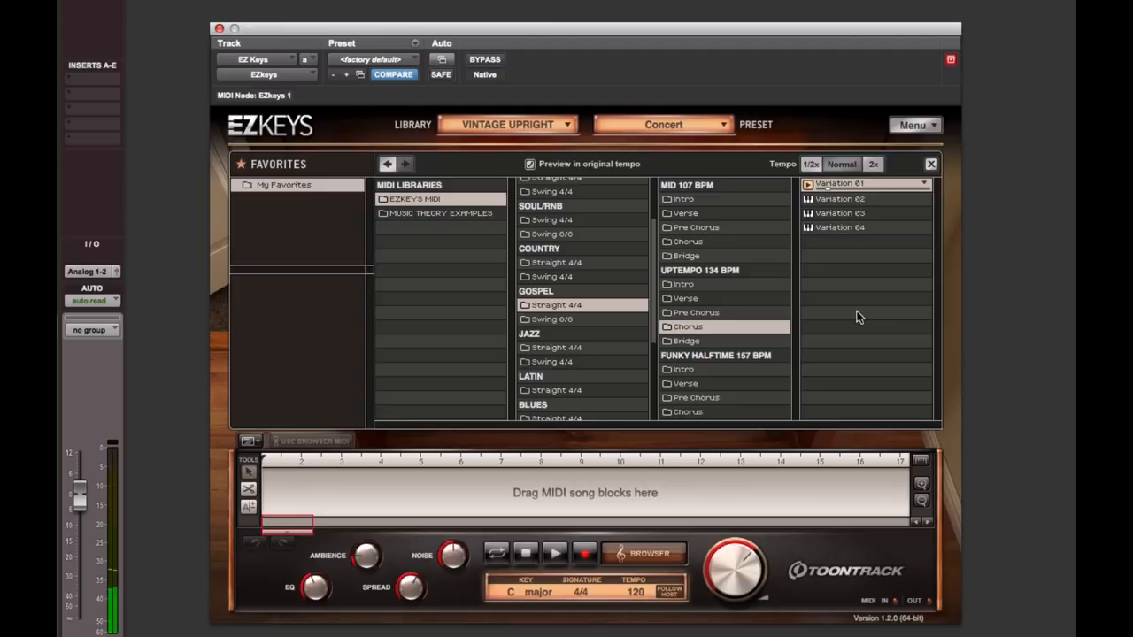
click(839, 198)
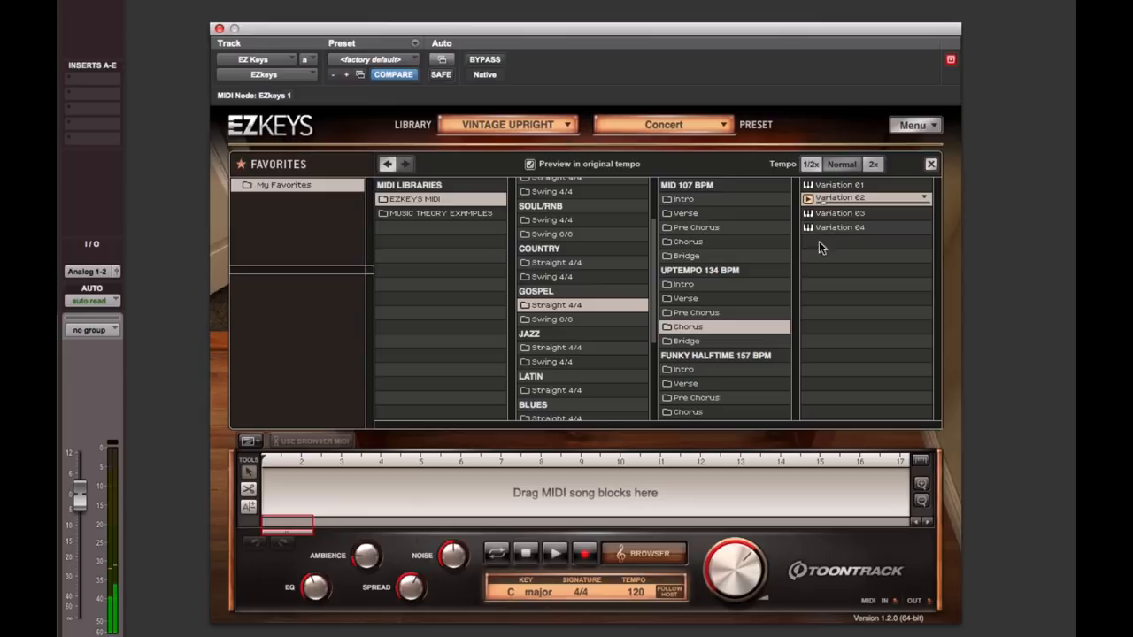
click(838, 212)
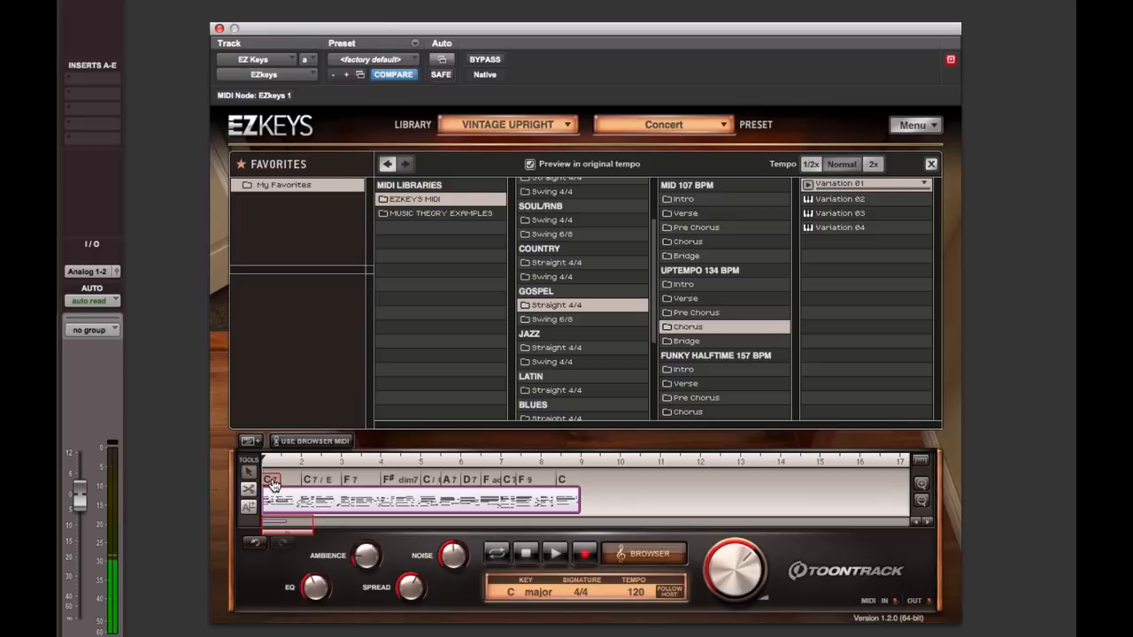
Split the chorus song block into separate chord blocks running C, F, G, C
click(273, 479)
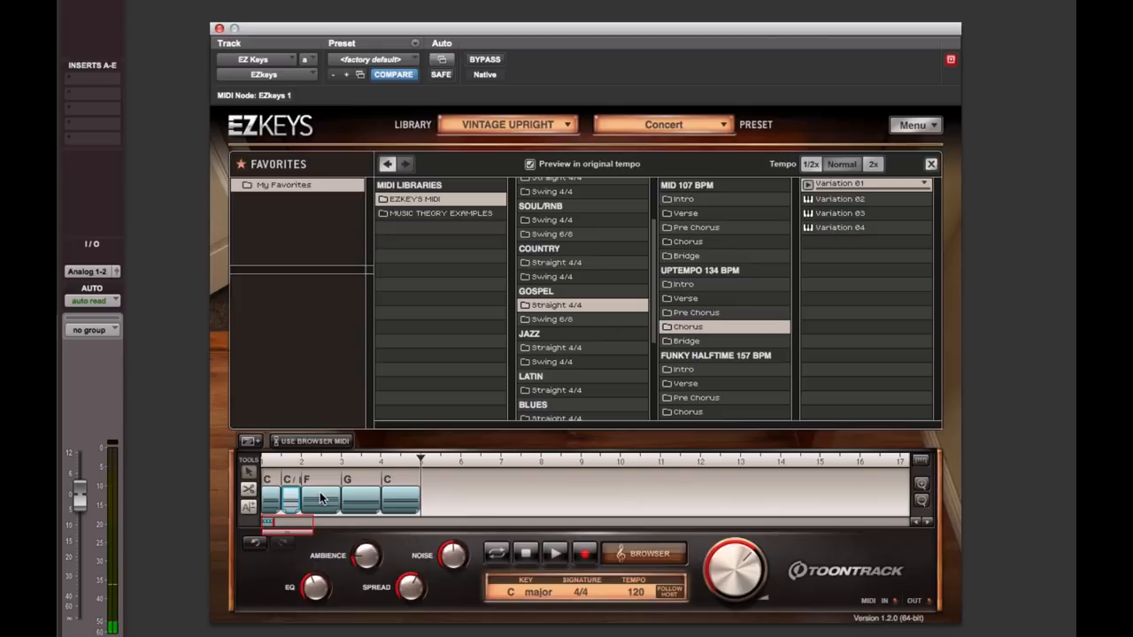
Insert an Fm chord block before G, then play and stop the progression
click(327, 485)
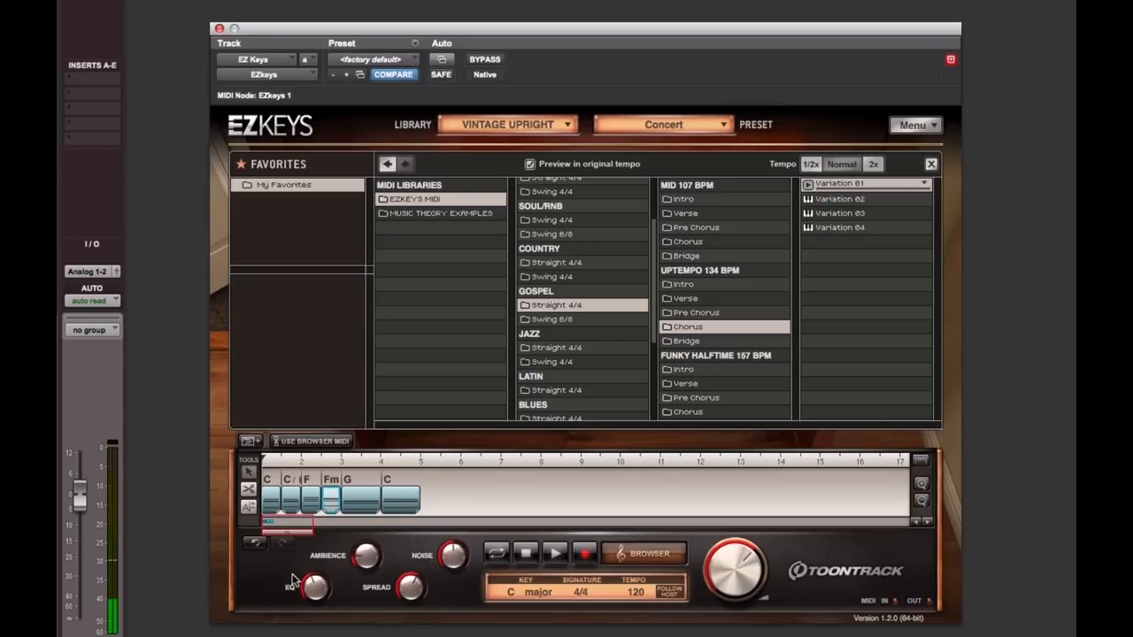
click(555, 554)
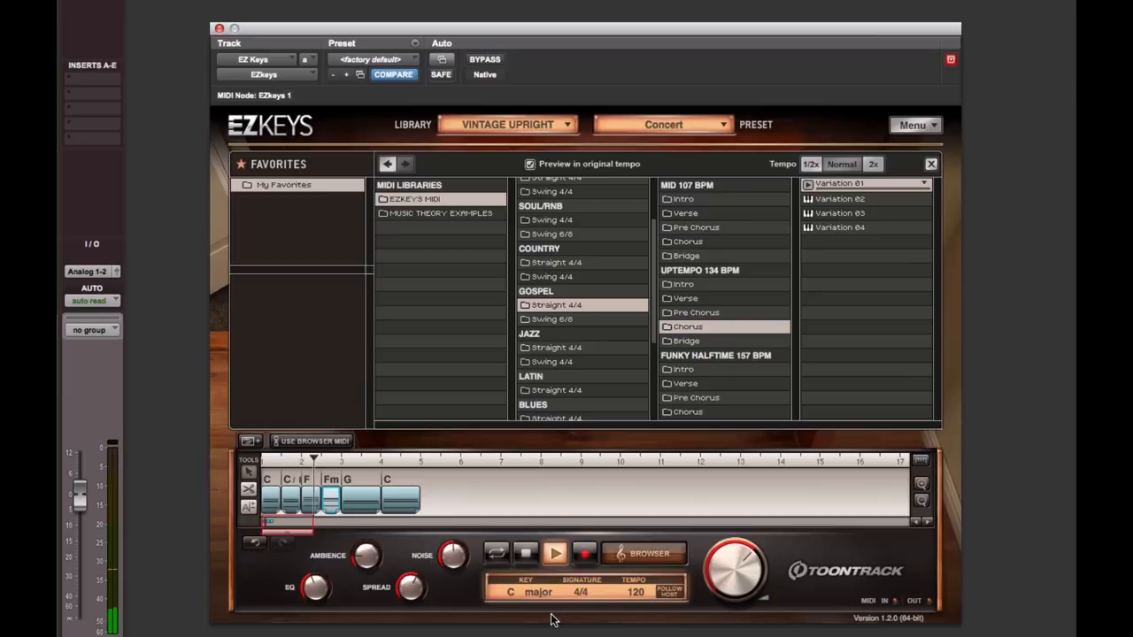
click(555, 553)
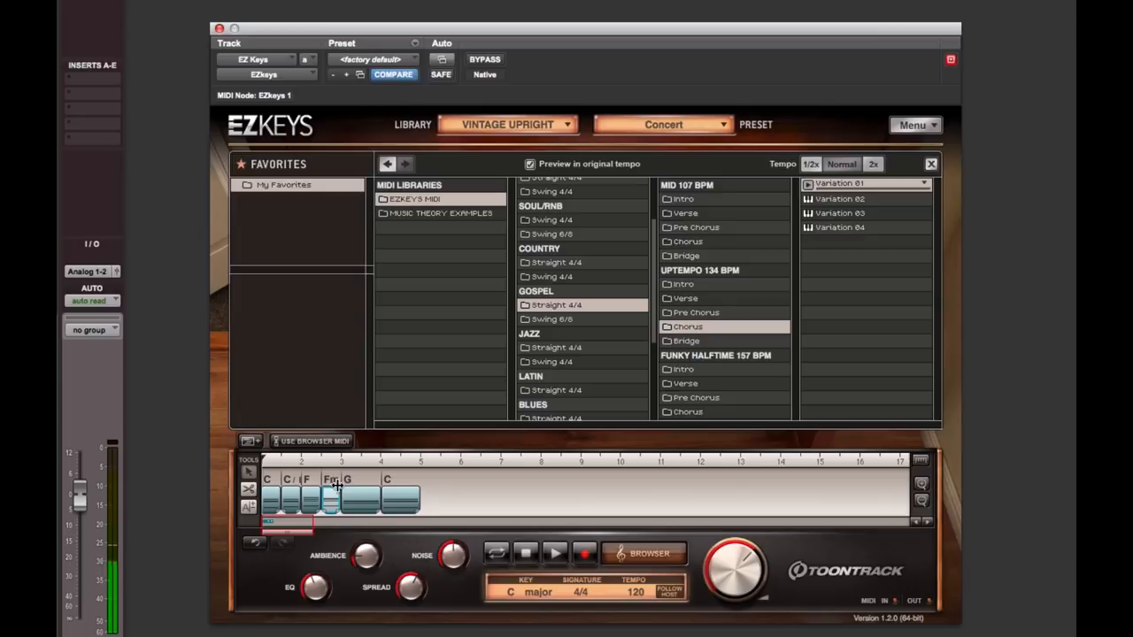
click(329, 495)
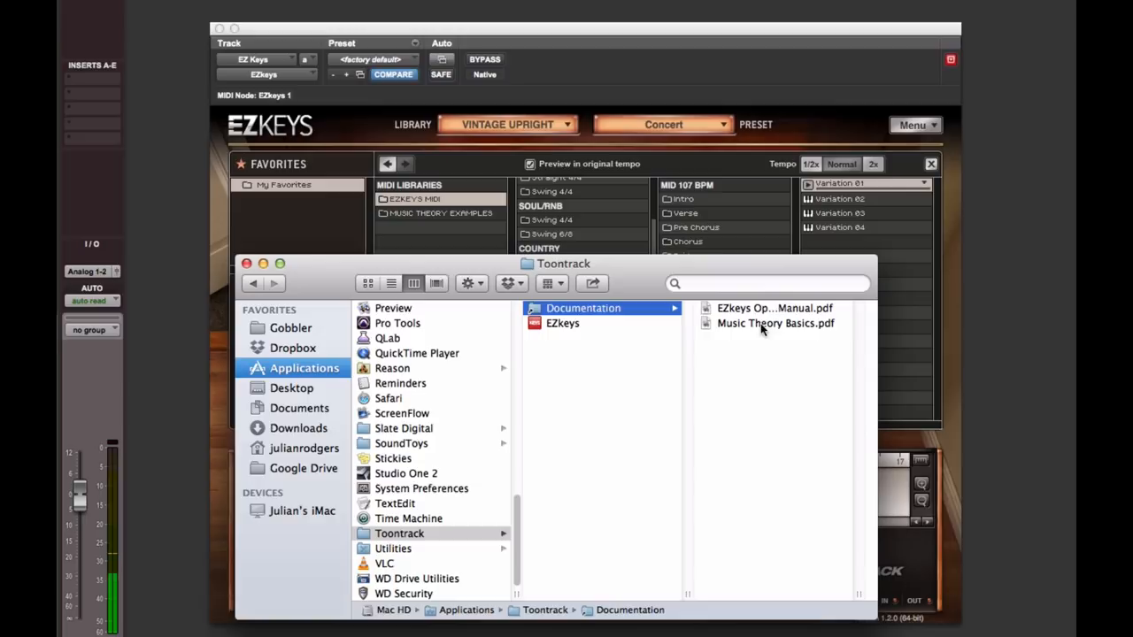
Open Music Theory Basics.pdf from Toontrack's Documentation folder in Preview
double_click(773, 323)
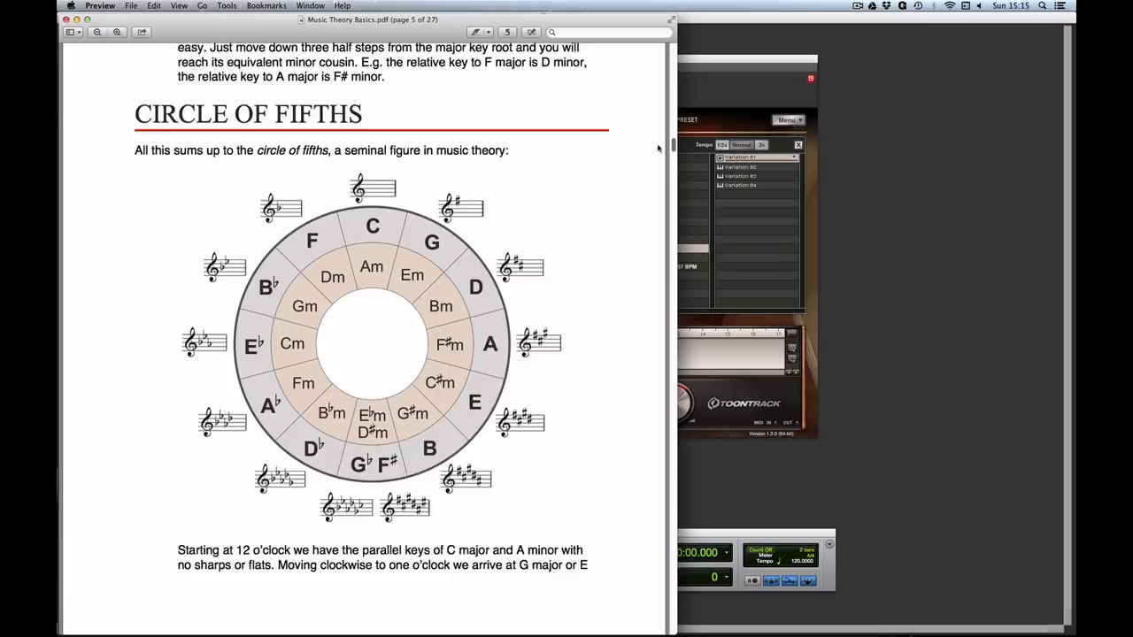
Scroll through the PDF's circle of fifths and chord chapters
scroll(down, 3)
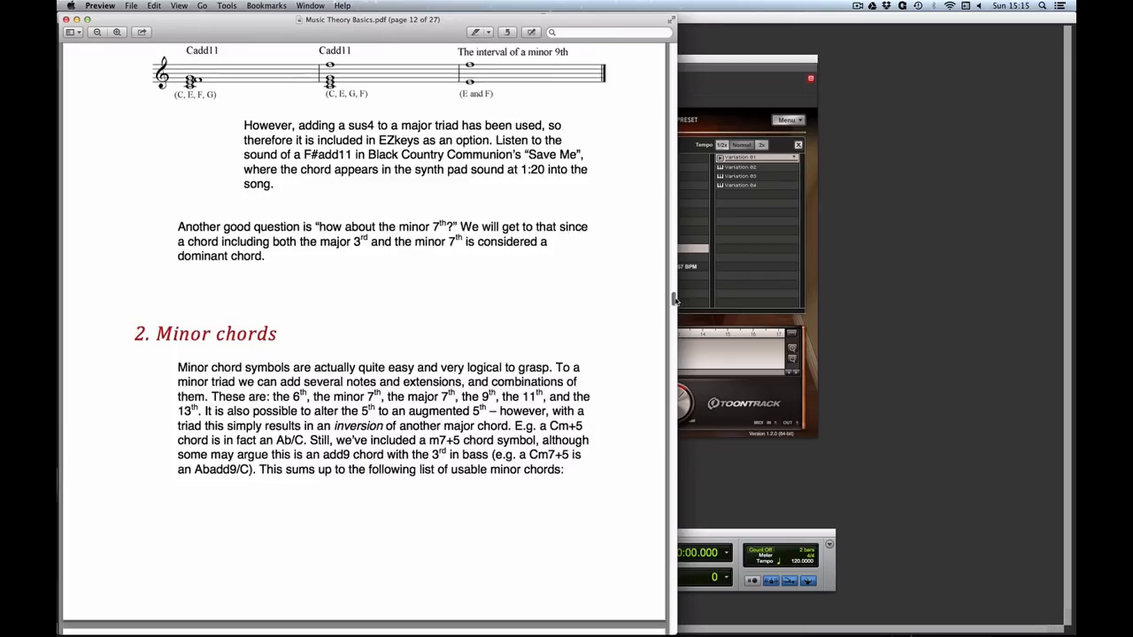
scroll(down, 3)
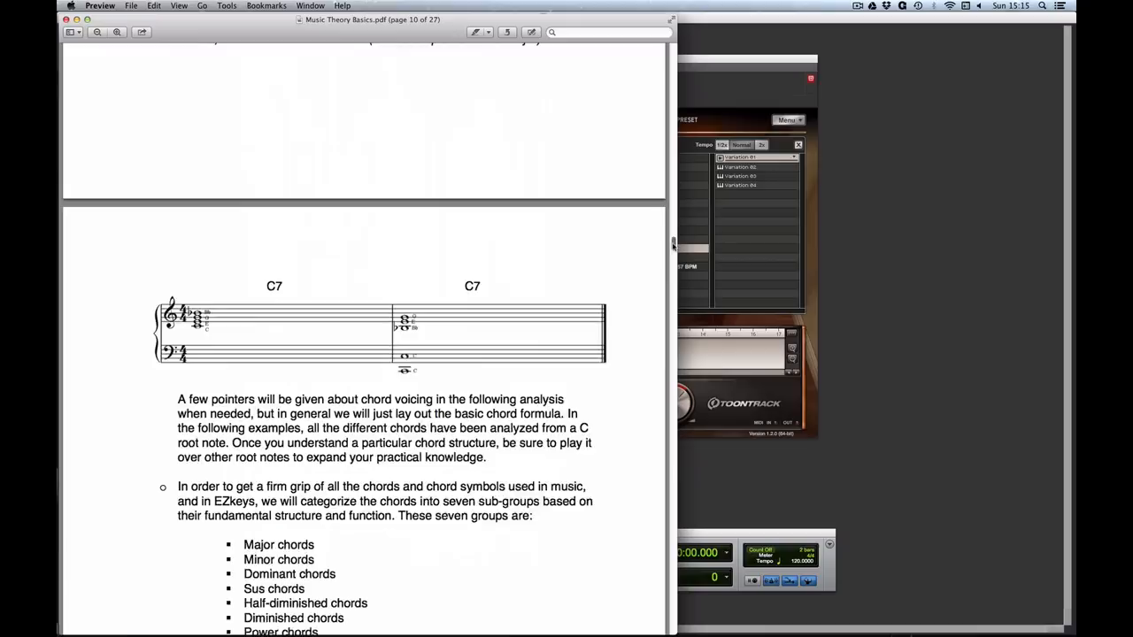
scroll(down, 3)
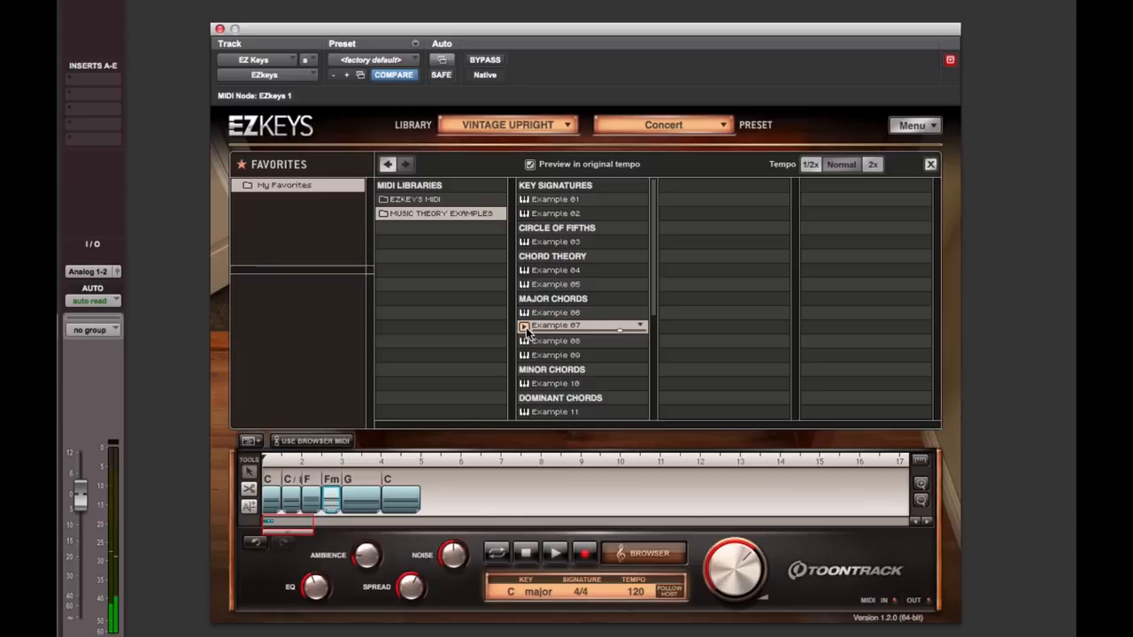
mouse_move(562, 376)
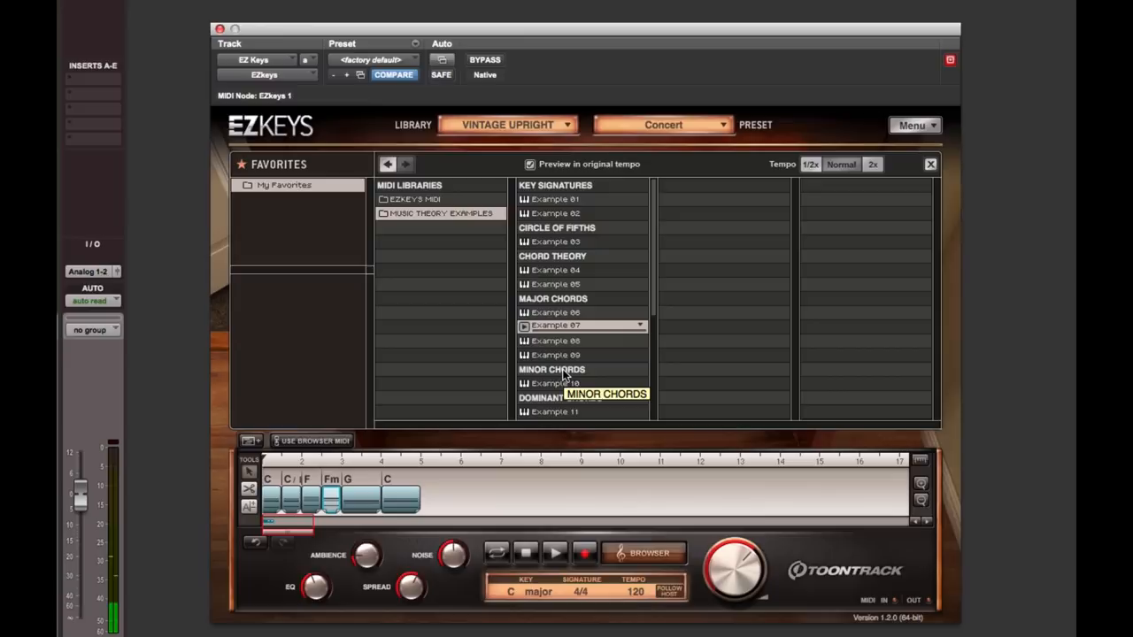
mouse_move(536, 338)
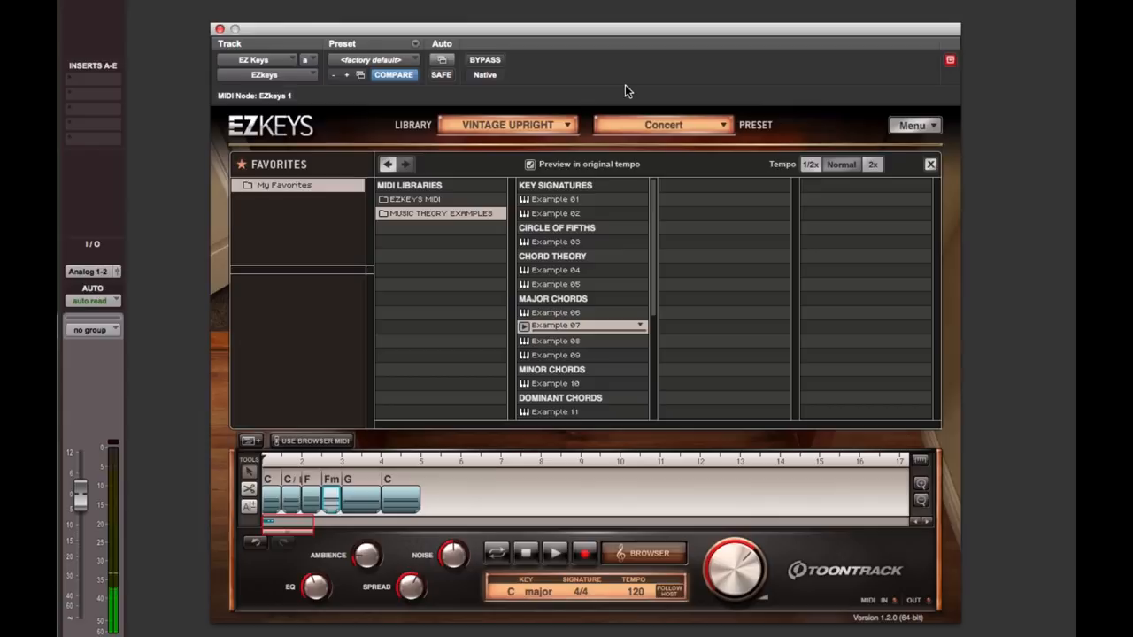
Return to the EZkeys MIDI groove library and audition a country ballad verse variation
click(414, 198)
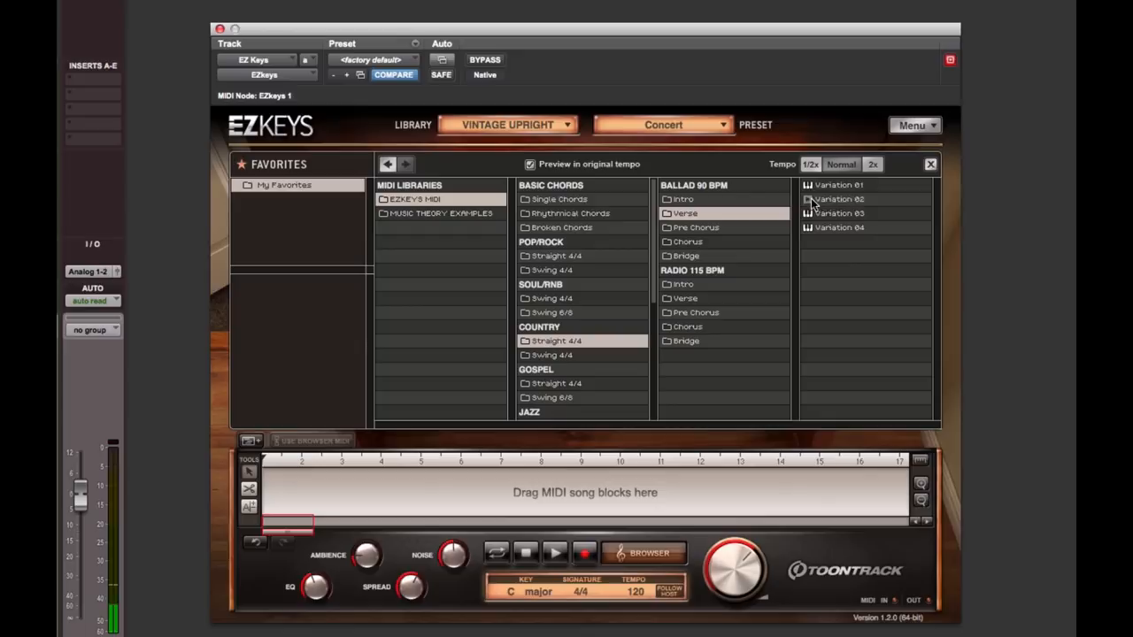
click(839, 198)
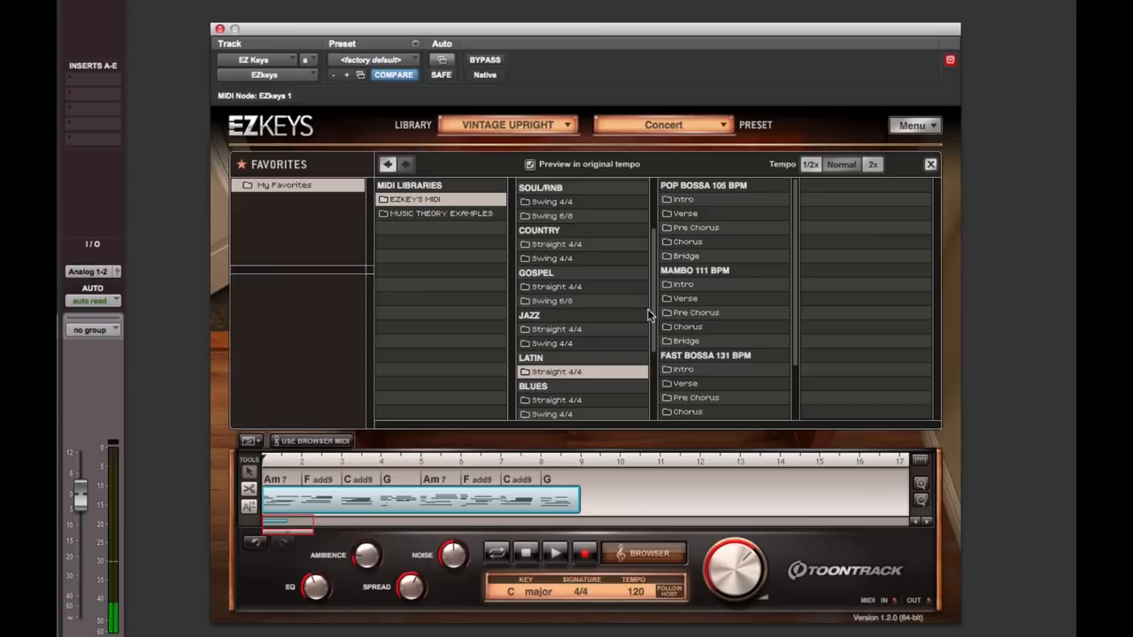
Browse the Latin mambo verse grooves, then play and stop the song track
click(688, 242)
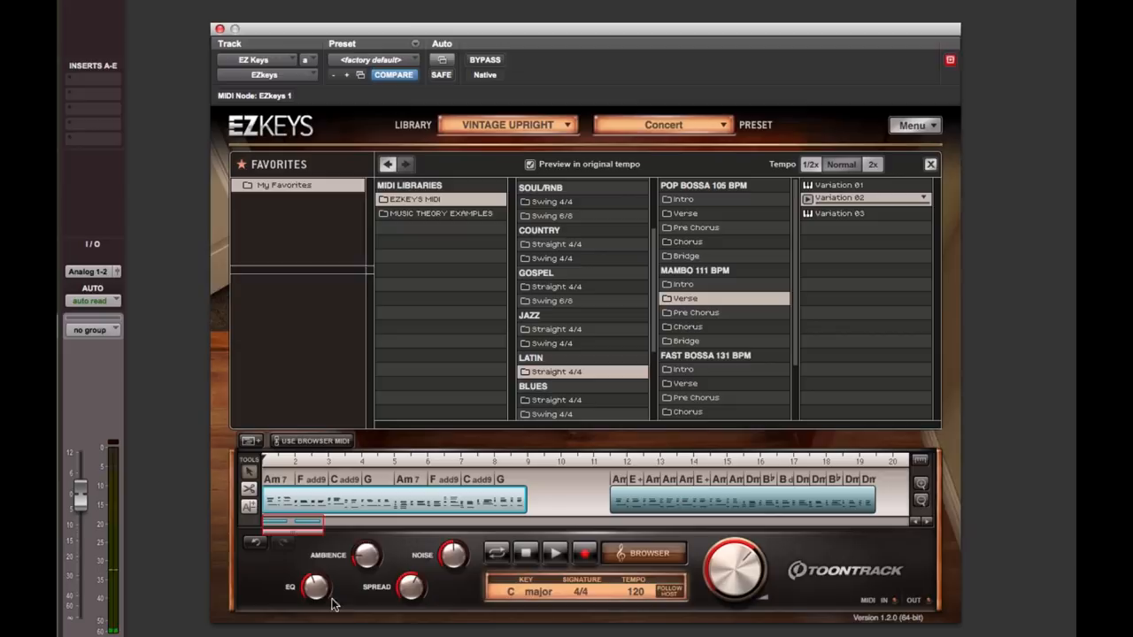
click(555, 552)
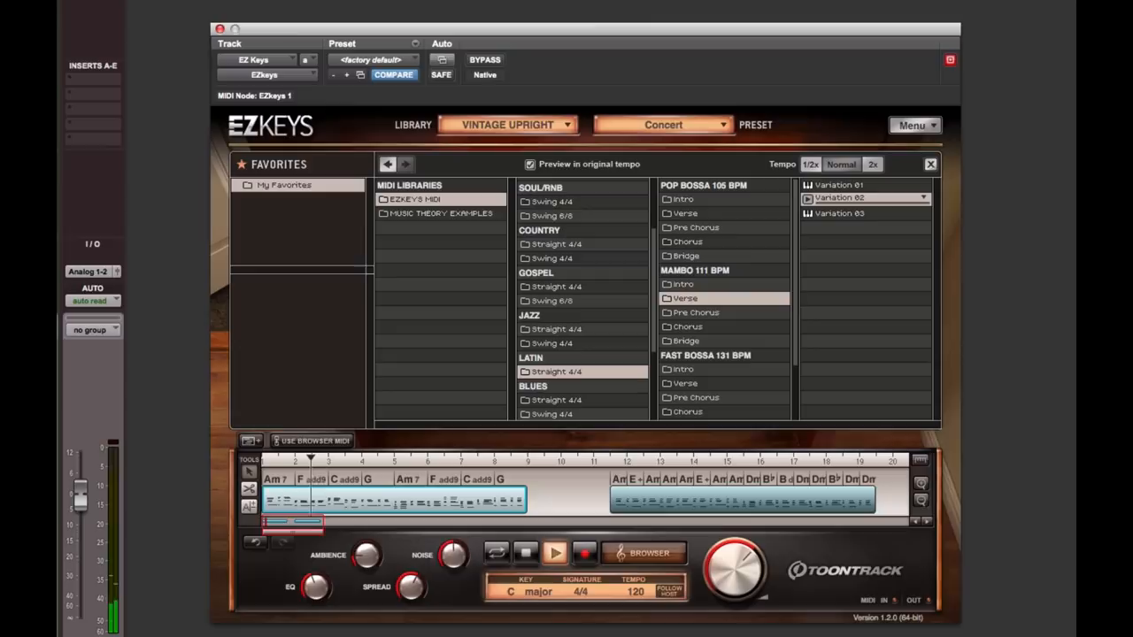
click(555, 553)
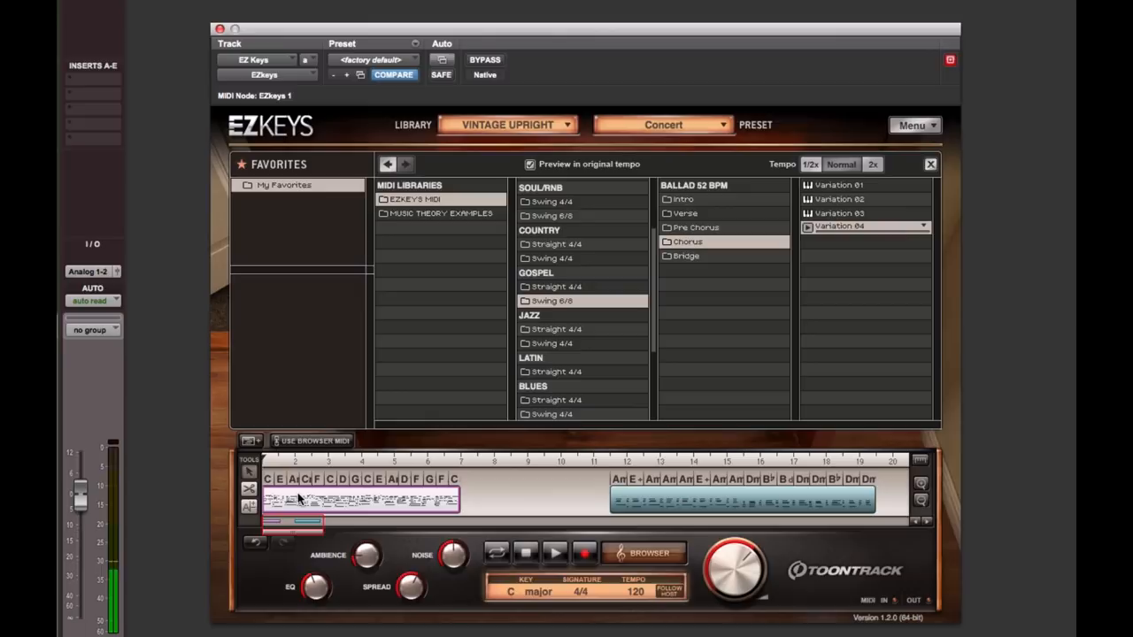
right_click(743, 500)
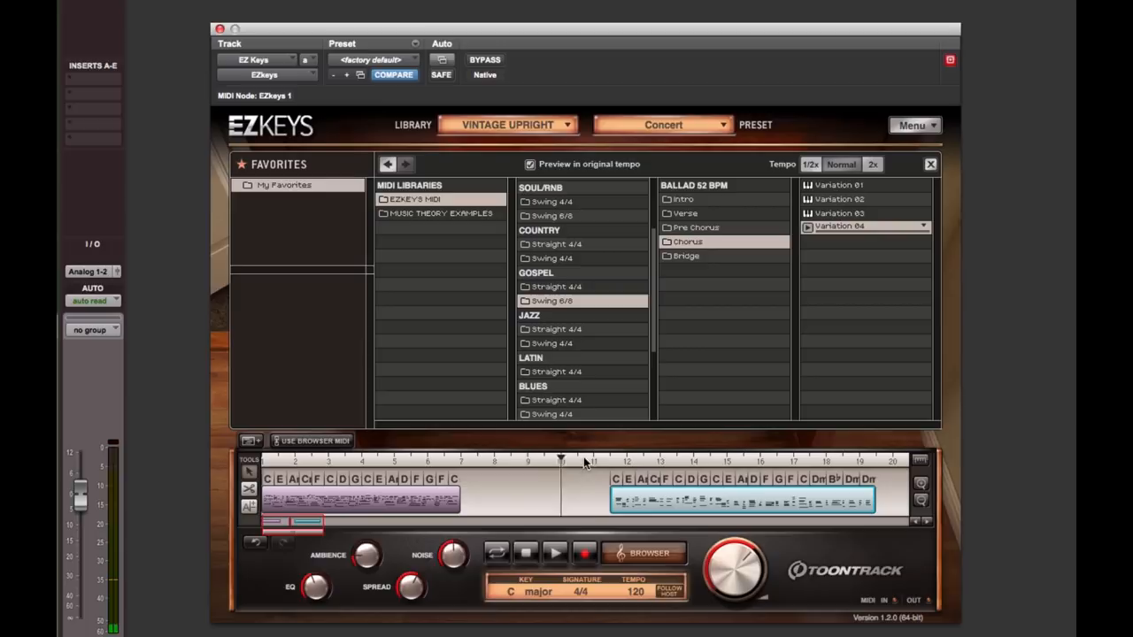
click(555, 553)
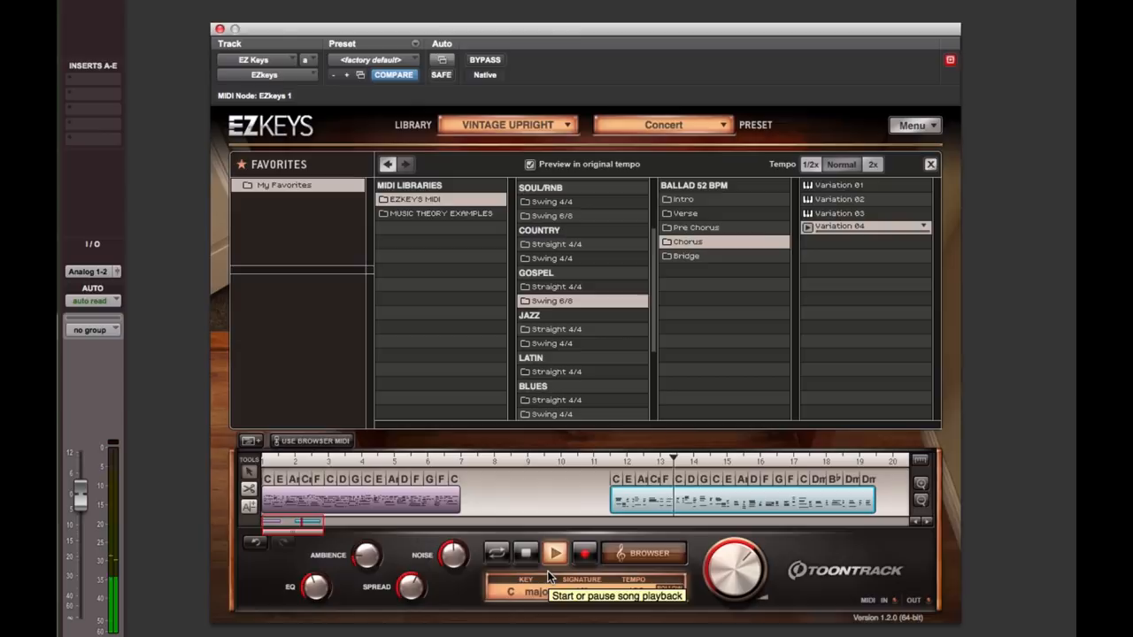
click(555, 552)
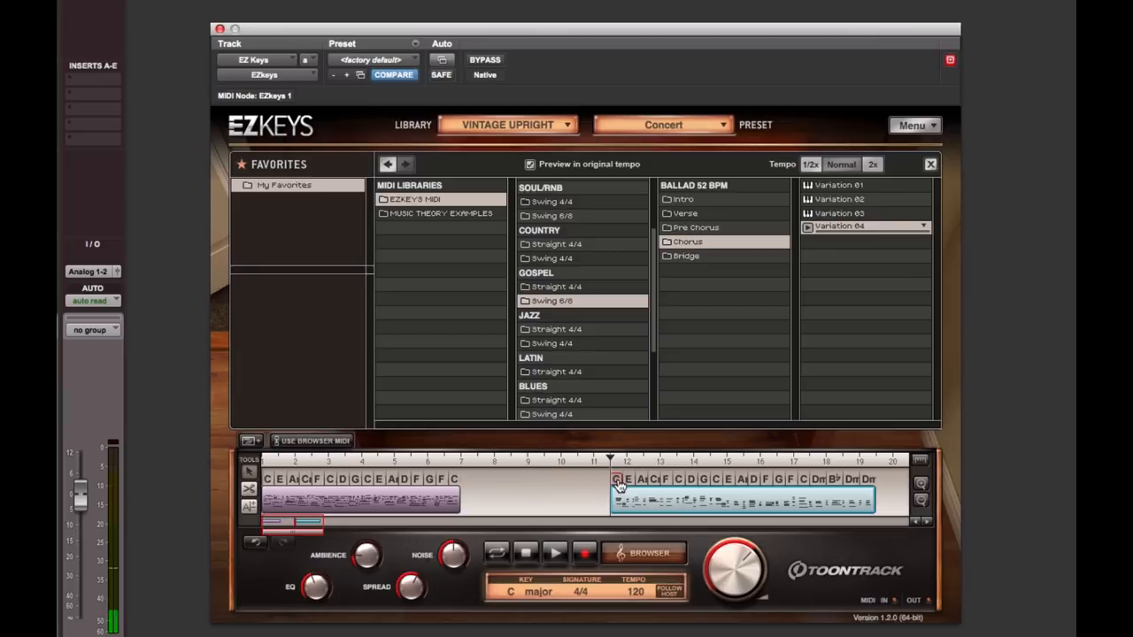
Preview the first chord of the second song block
click(619, 484)
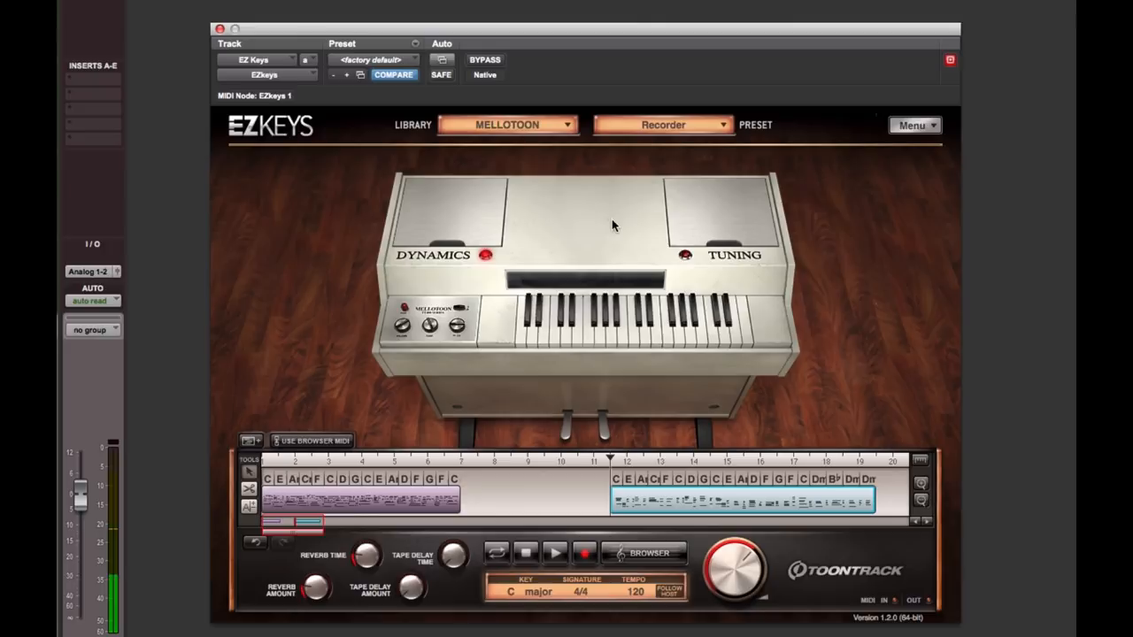
Switch the Mellotoon preset from Recorder to Solo Flute
click(663, 124)
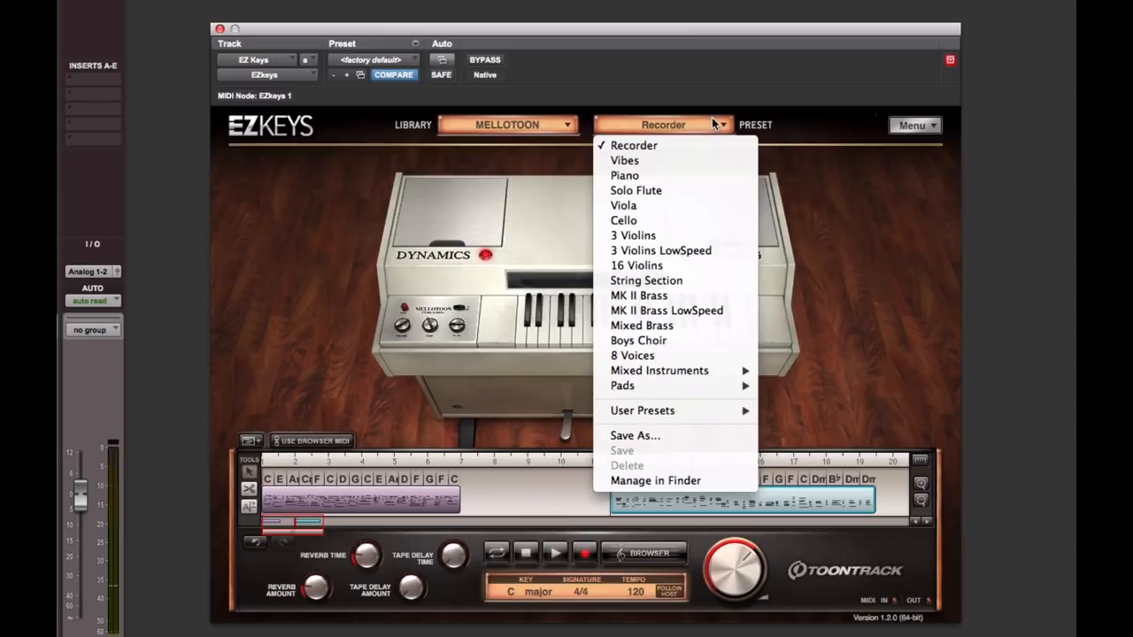
mouse_move(636, 190)
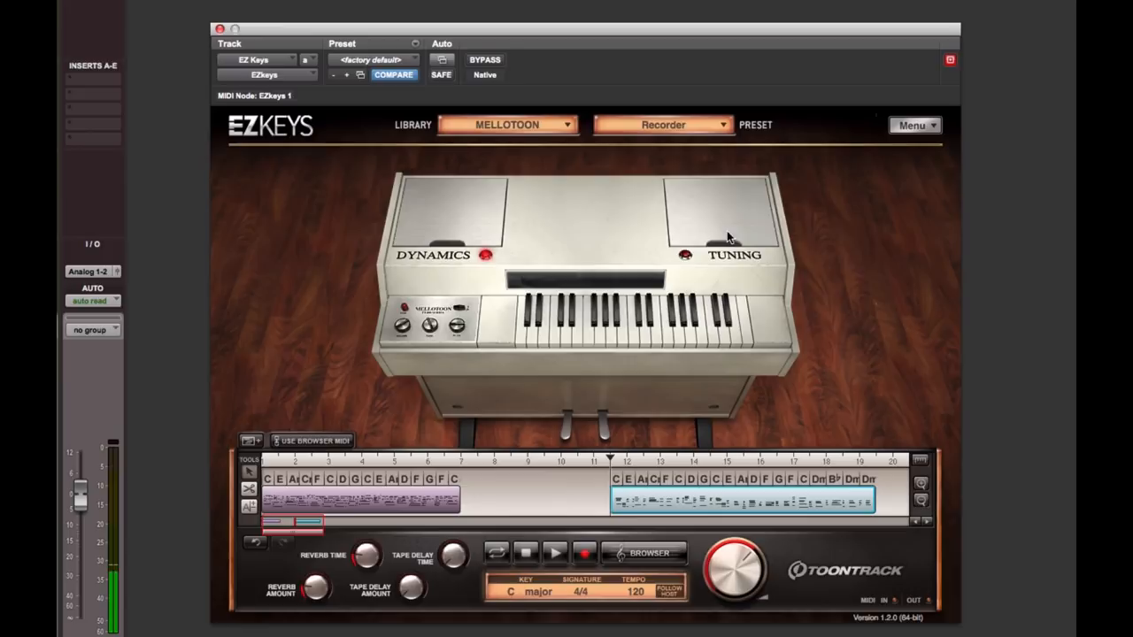
mouse_move(587, 235)
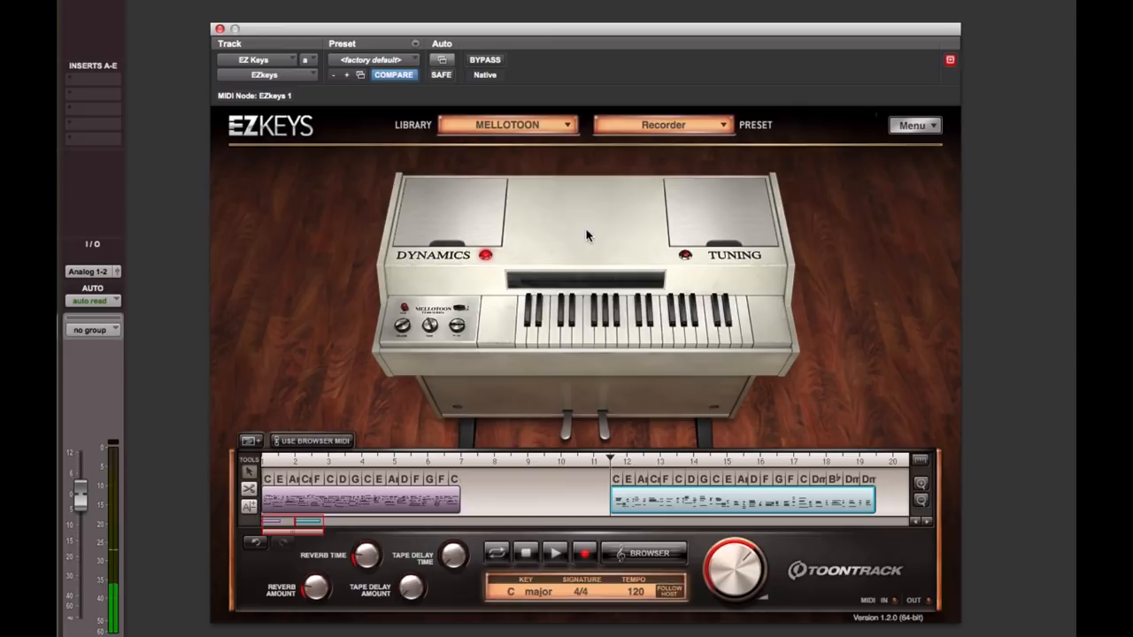
click(662, 124)
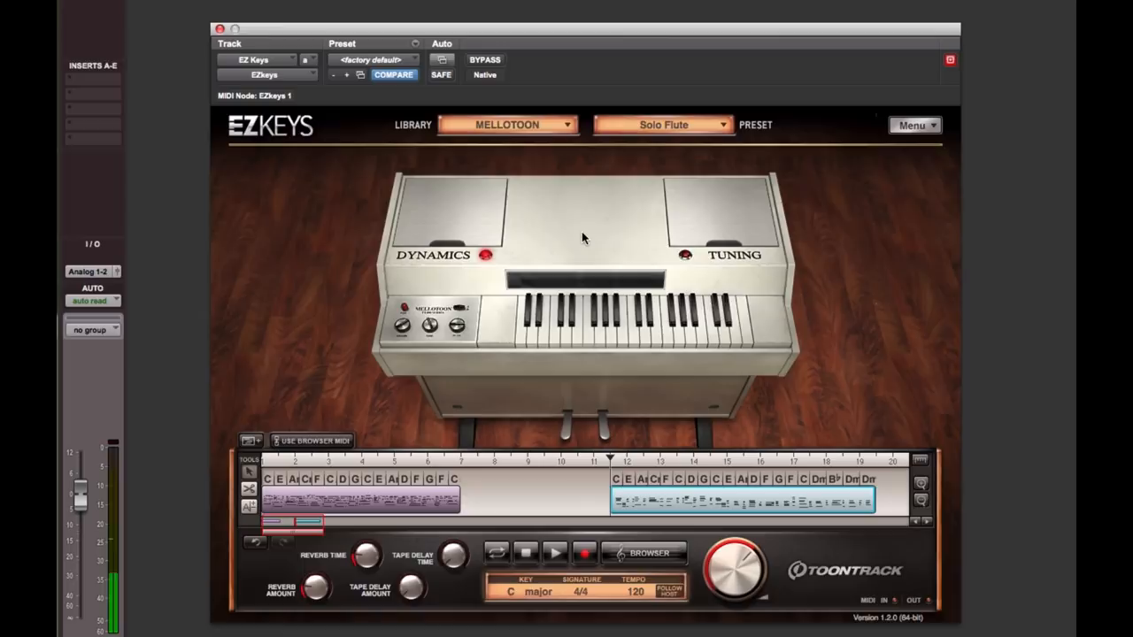
Audition the Viola preset, then switch the Mellotoon sound to 3 Violins
click(662, 125)
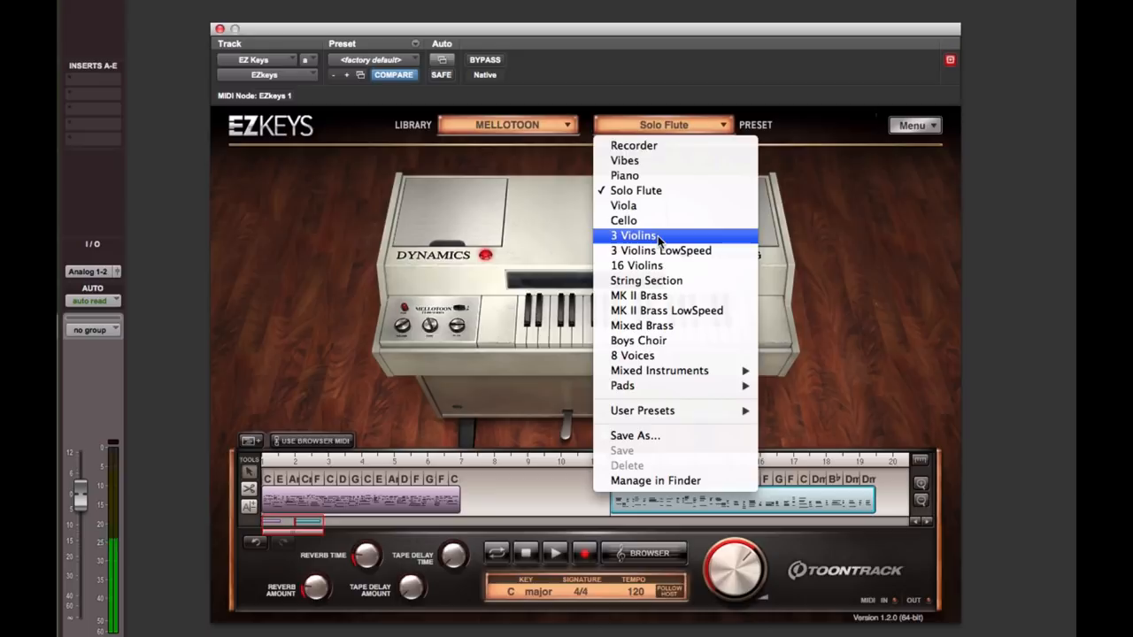
click(635, 235)
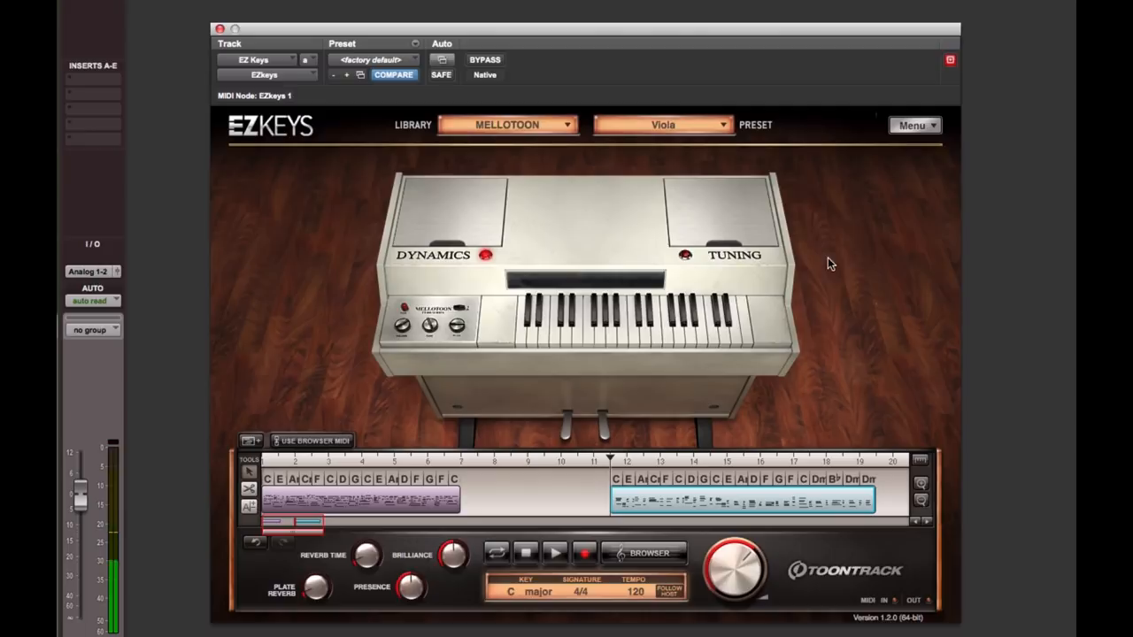
click(662, 124)
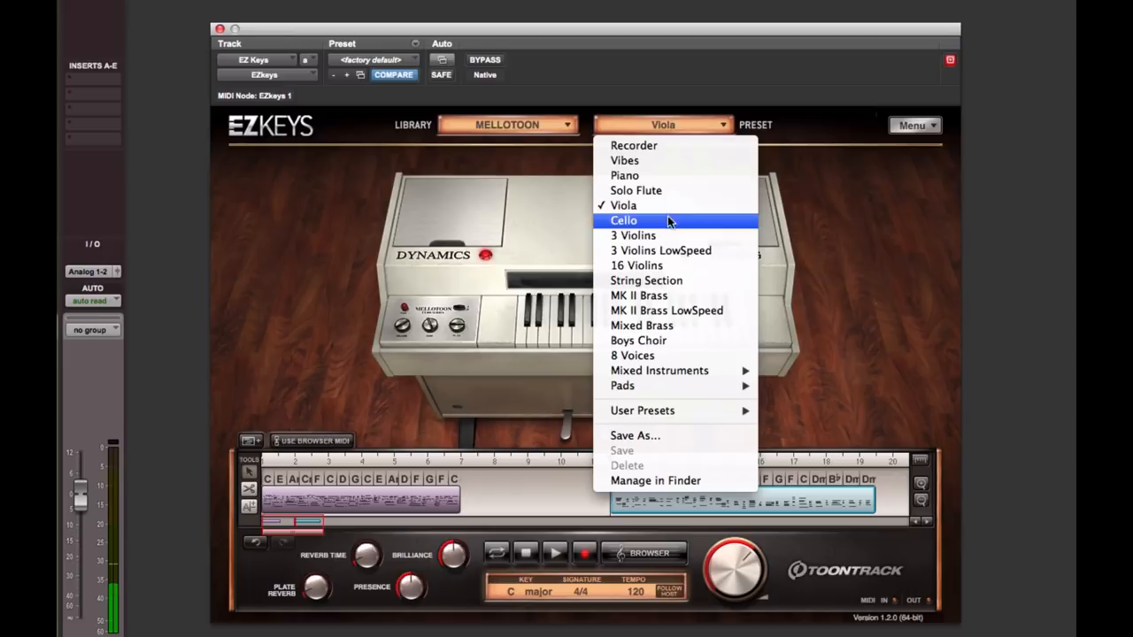
click(633, 234)
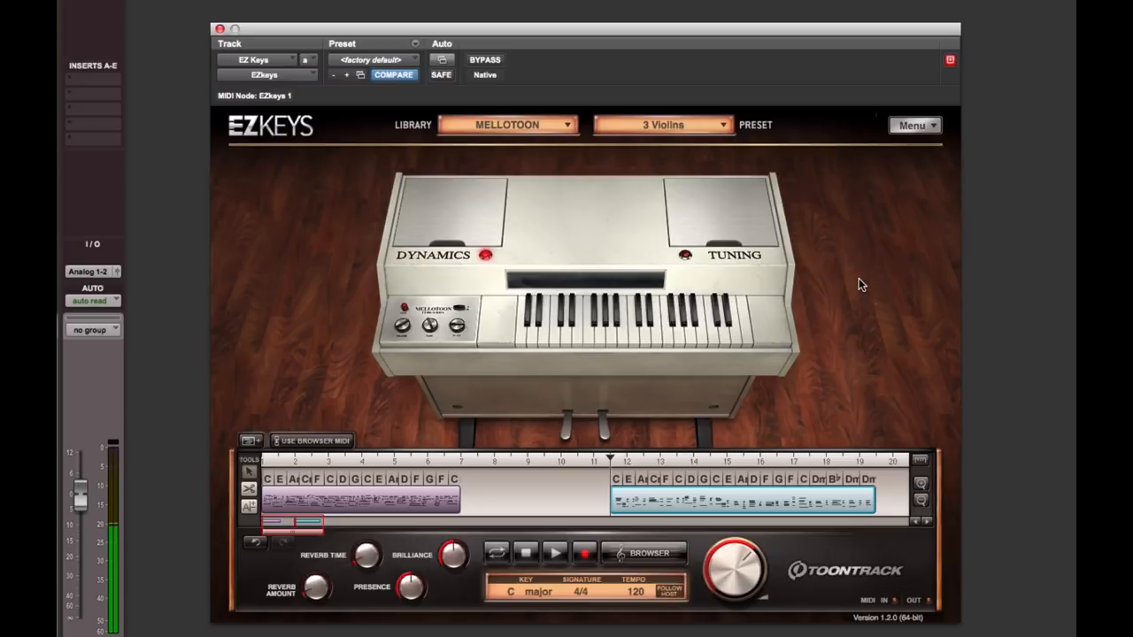
Try the Piano preset, return to Recorder, and play the two-block song
click(662, 124)
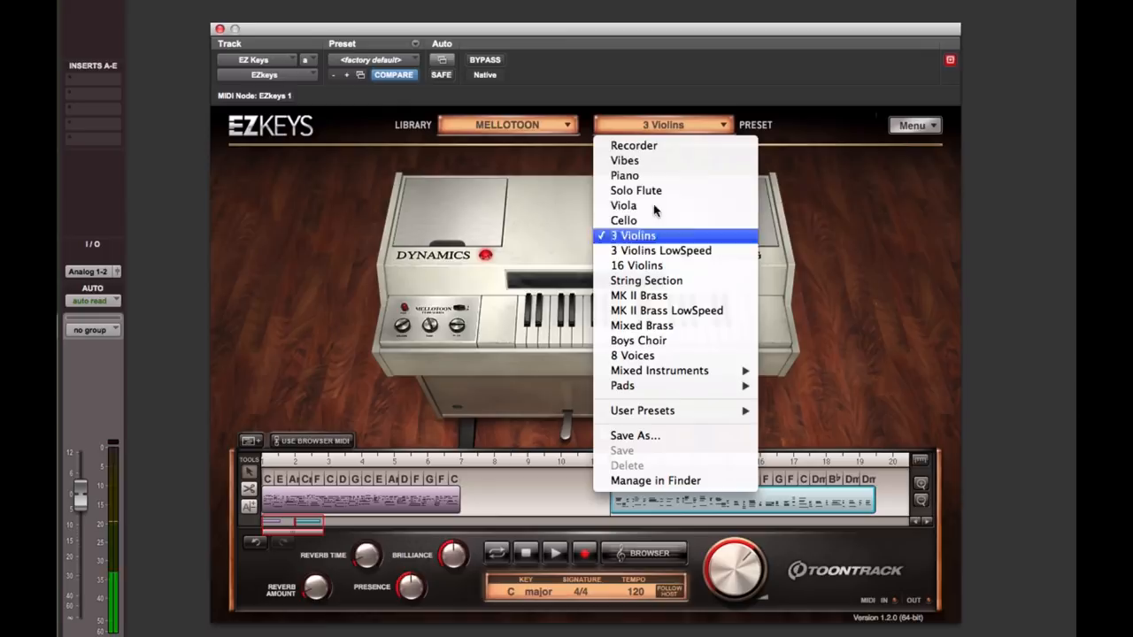
click(624, 175)
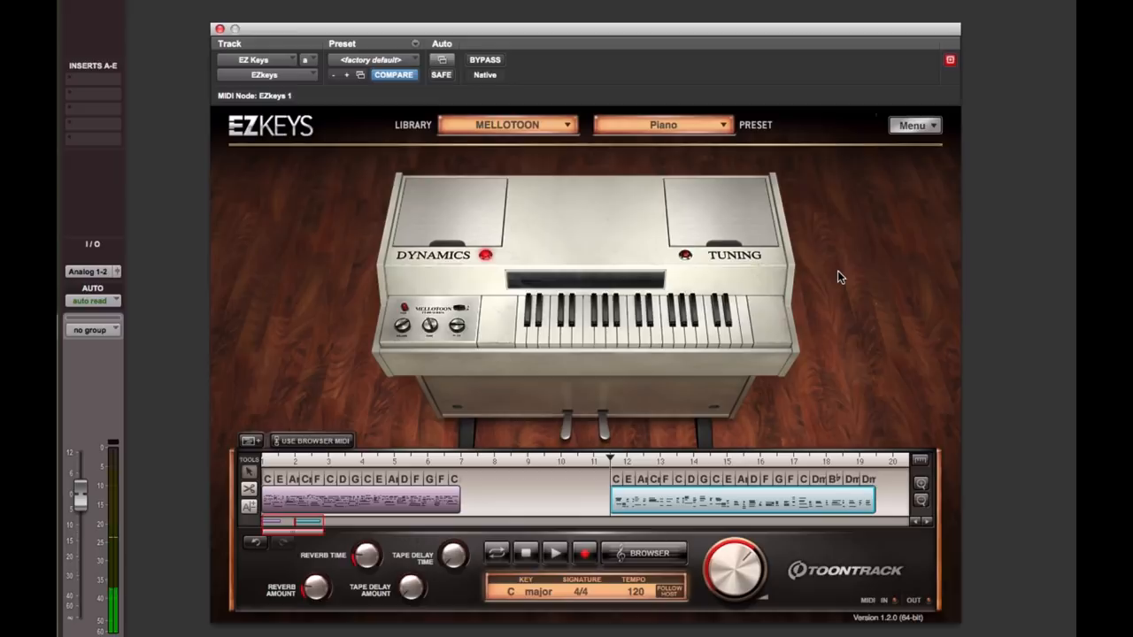
mouse_move(845, 346)
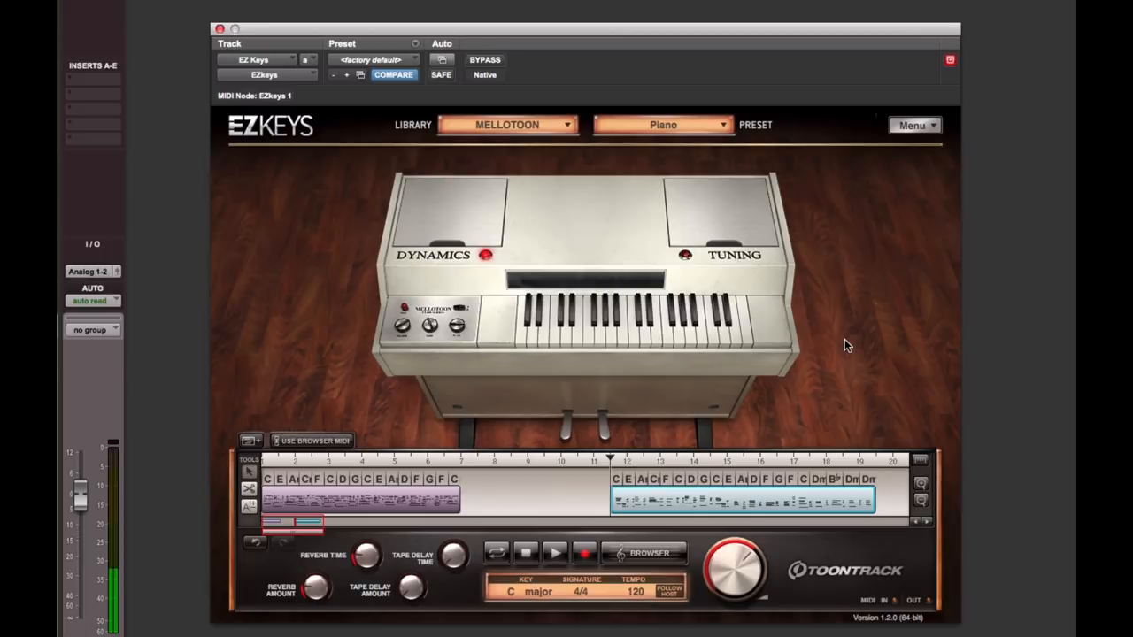
click(646, 553)
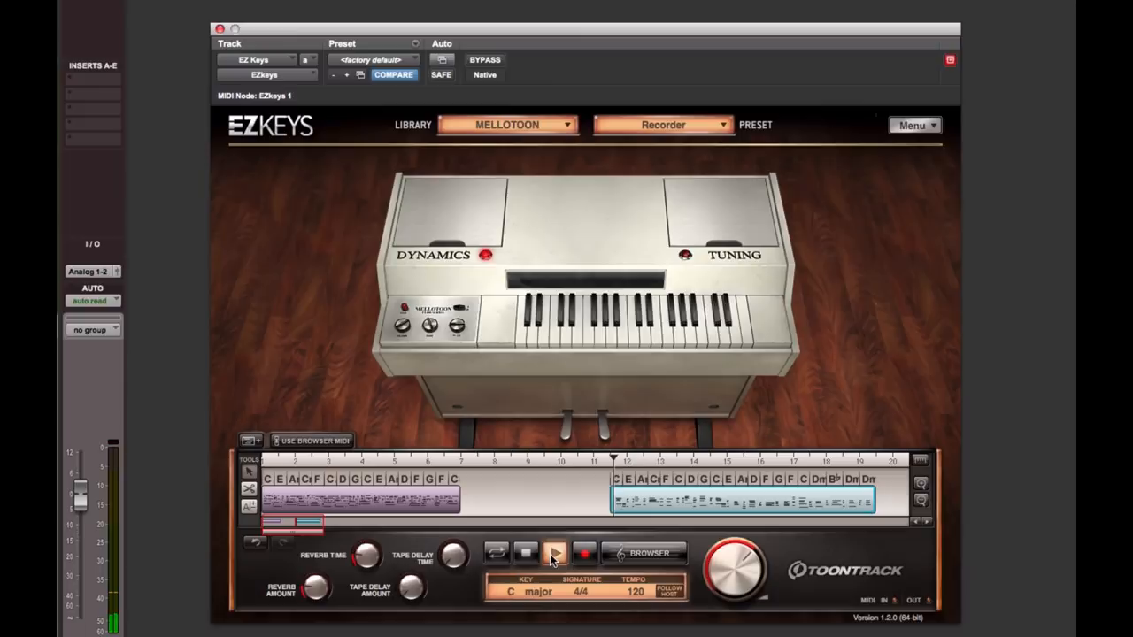
click(662, 124)
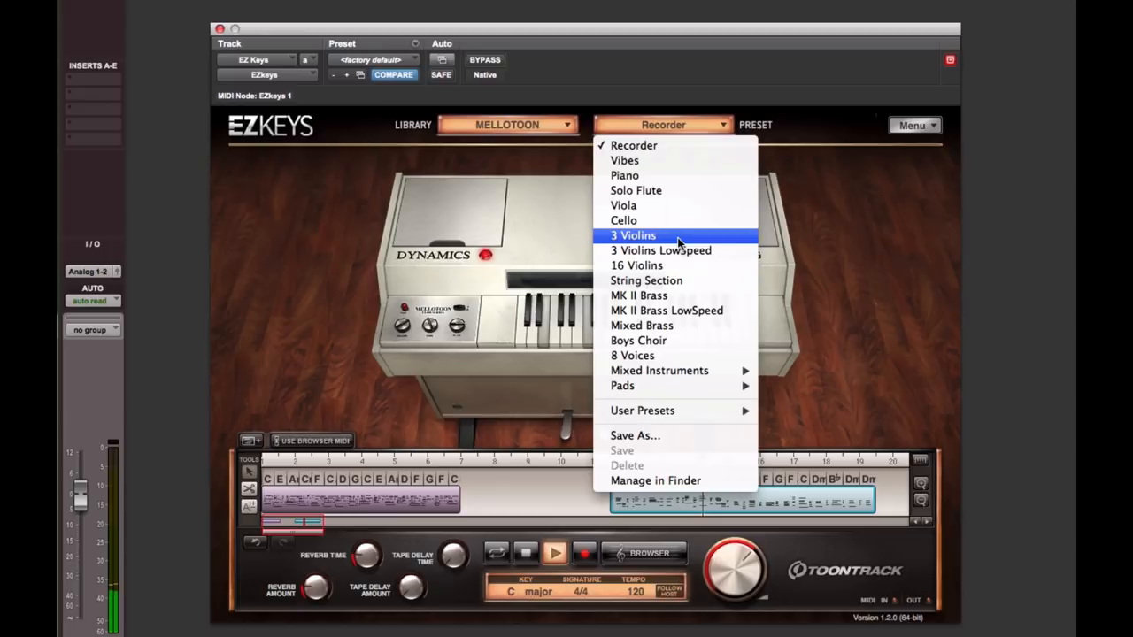